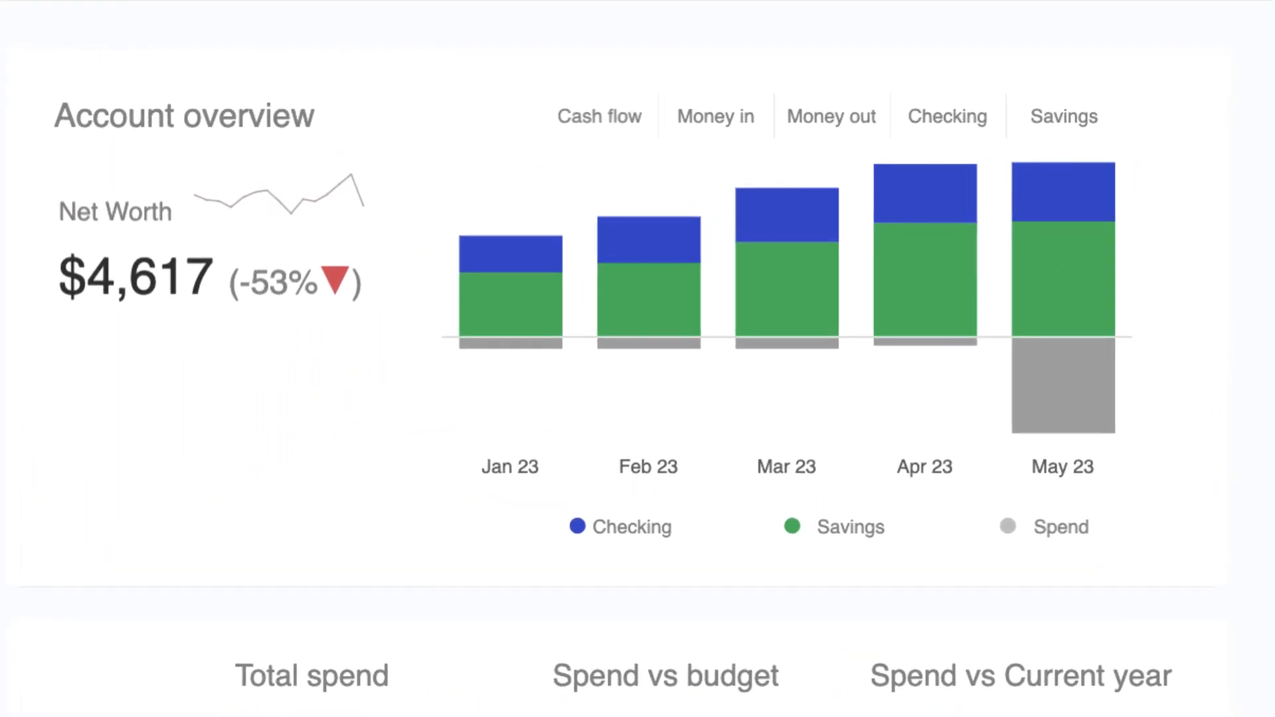
# Switch the account overview period to Last year, then back to Current year.
pyautogui.scroll(-3)
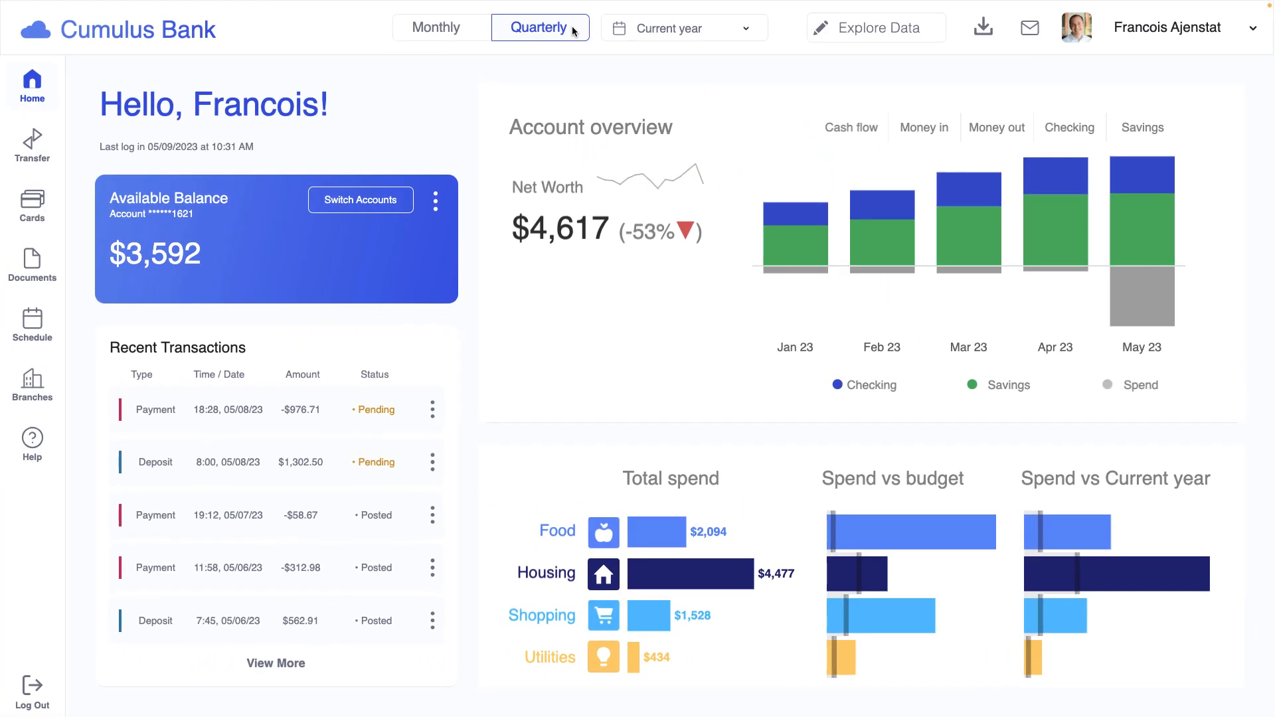
pyautogui.click(683, 28)
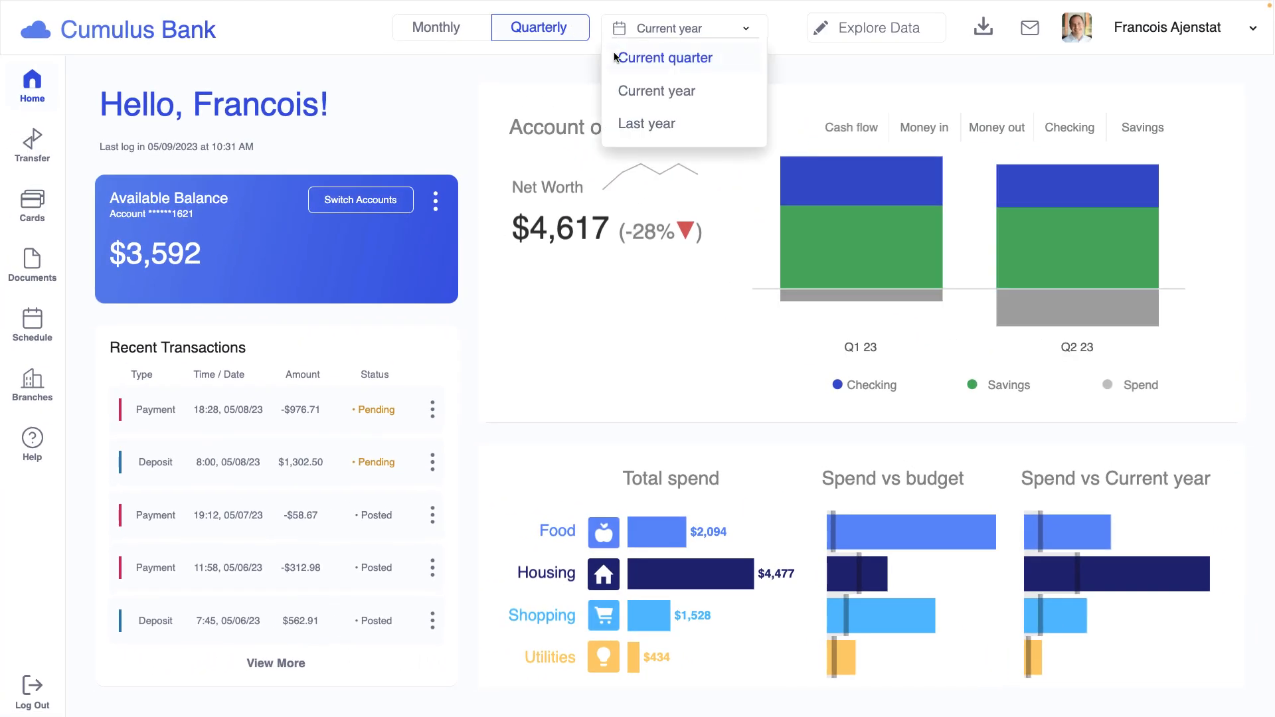
pyautogui.click(646, 123)
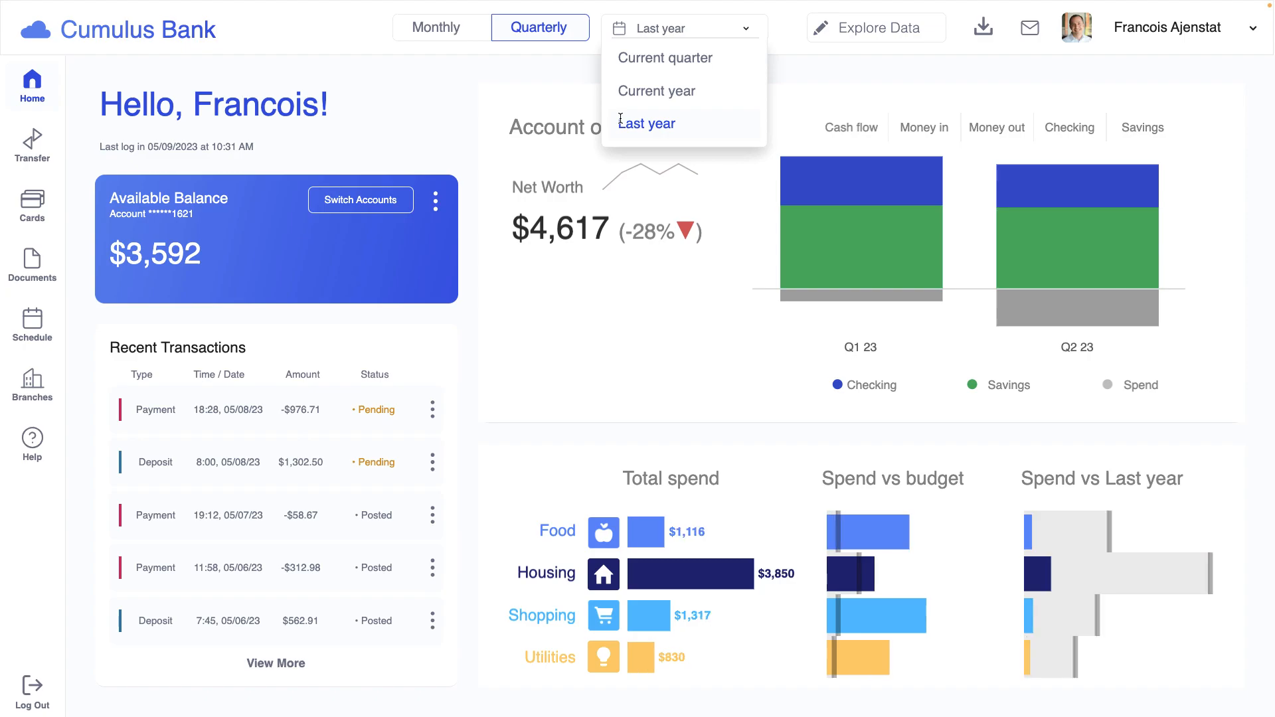
pyautogui.click(656, 91)
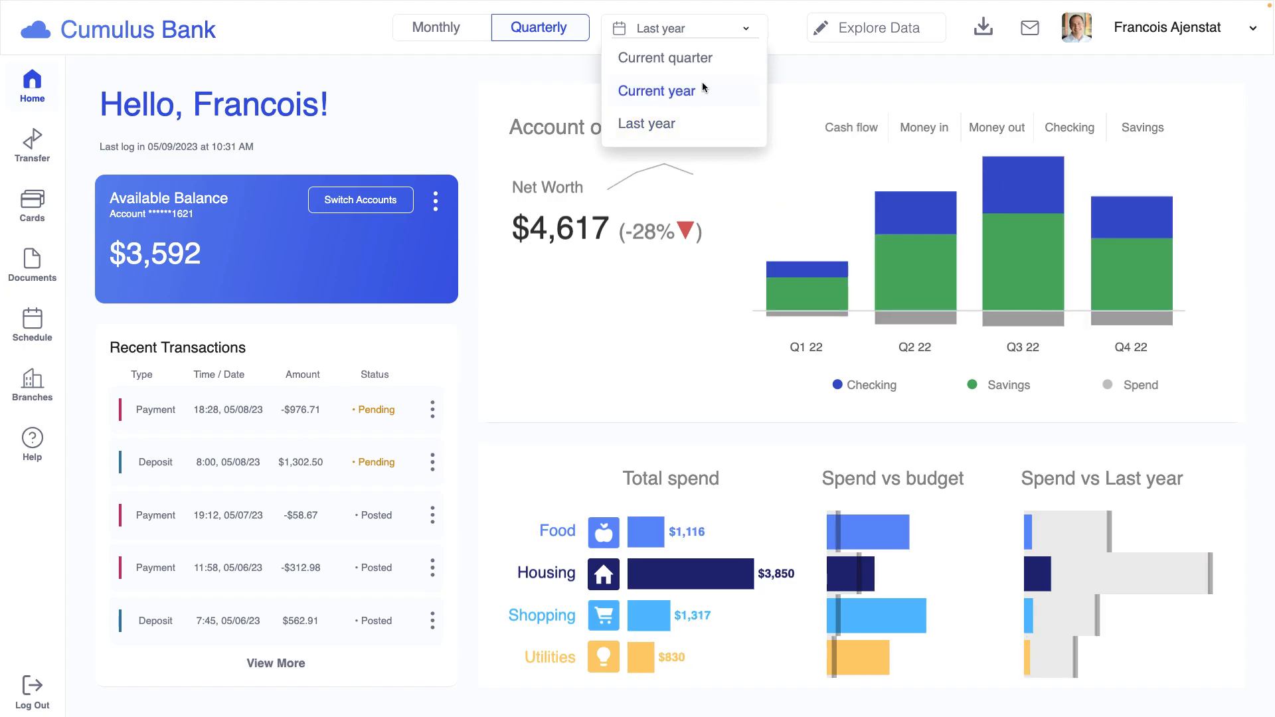
pyautogui.click(877, 28)
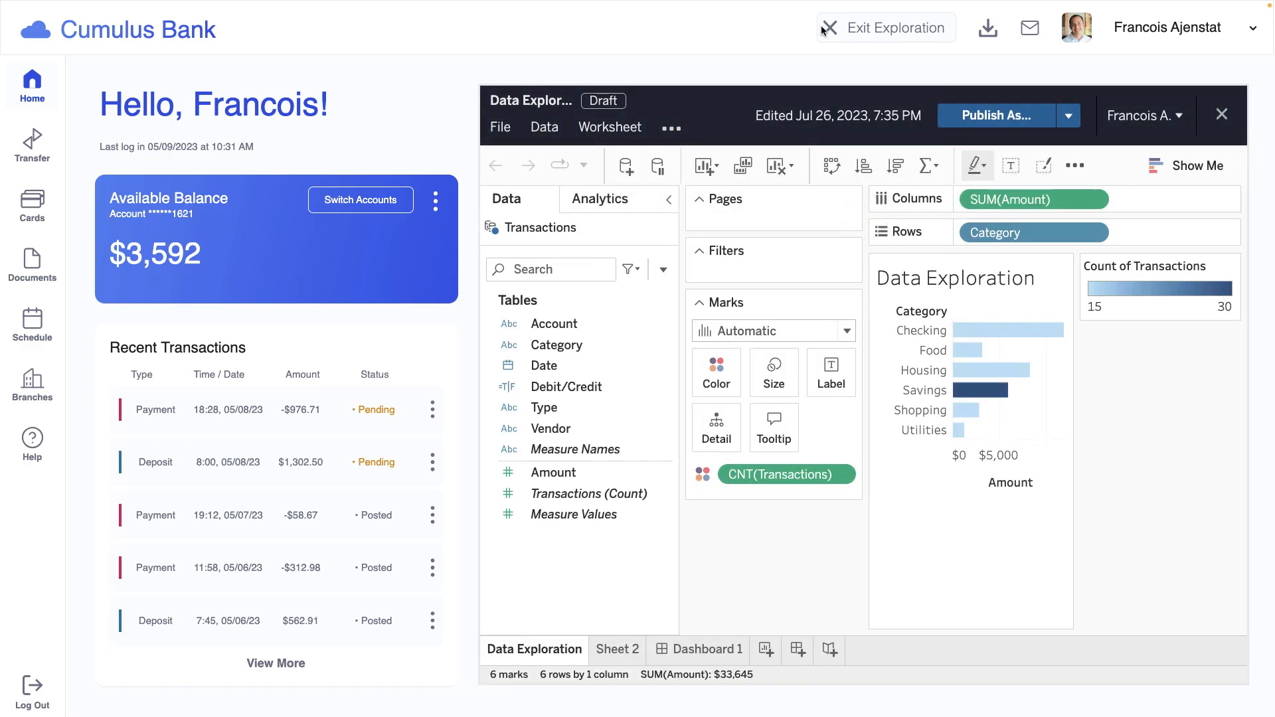
pyautogui.moveTo(536, 113)
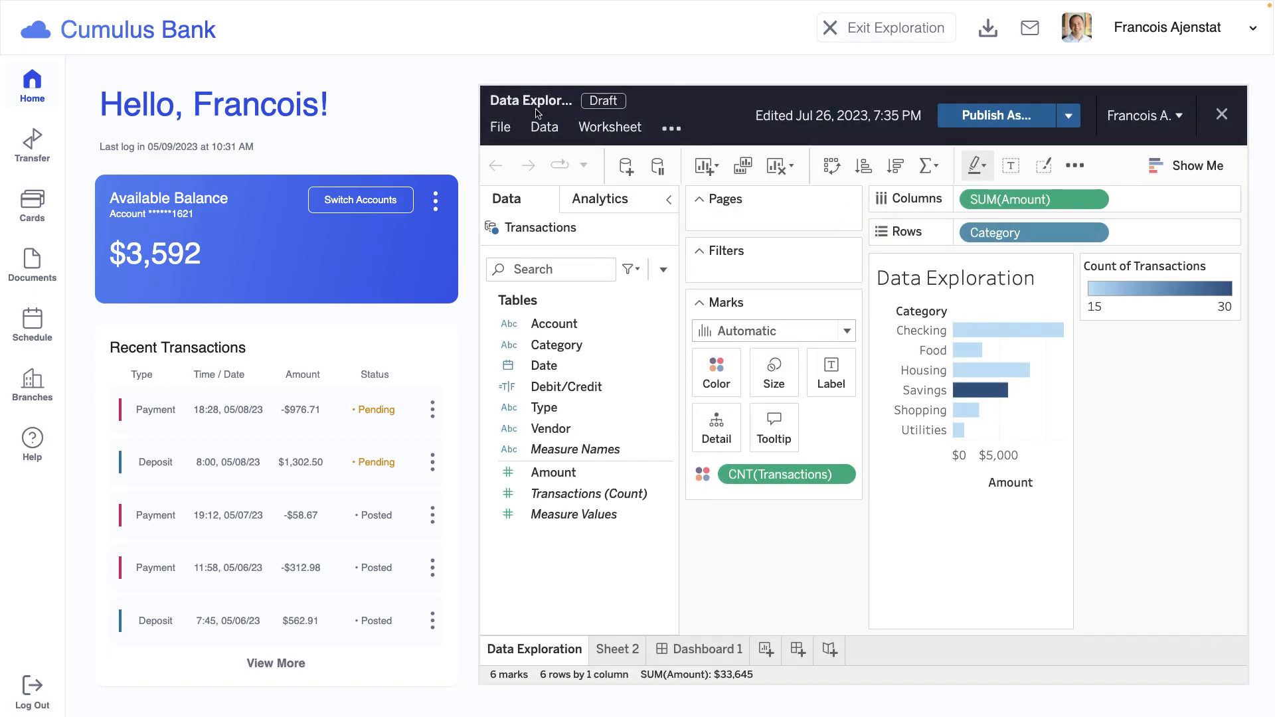
pyautogui.moveTo(132, 134)
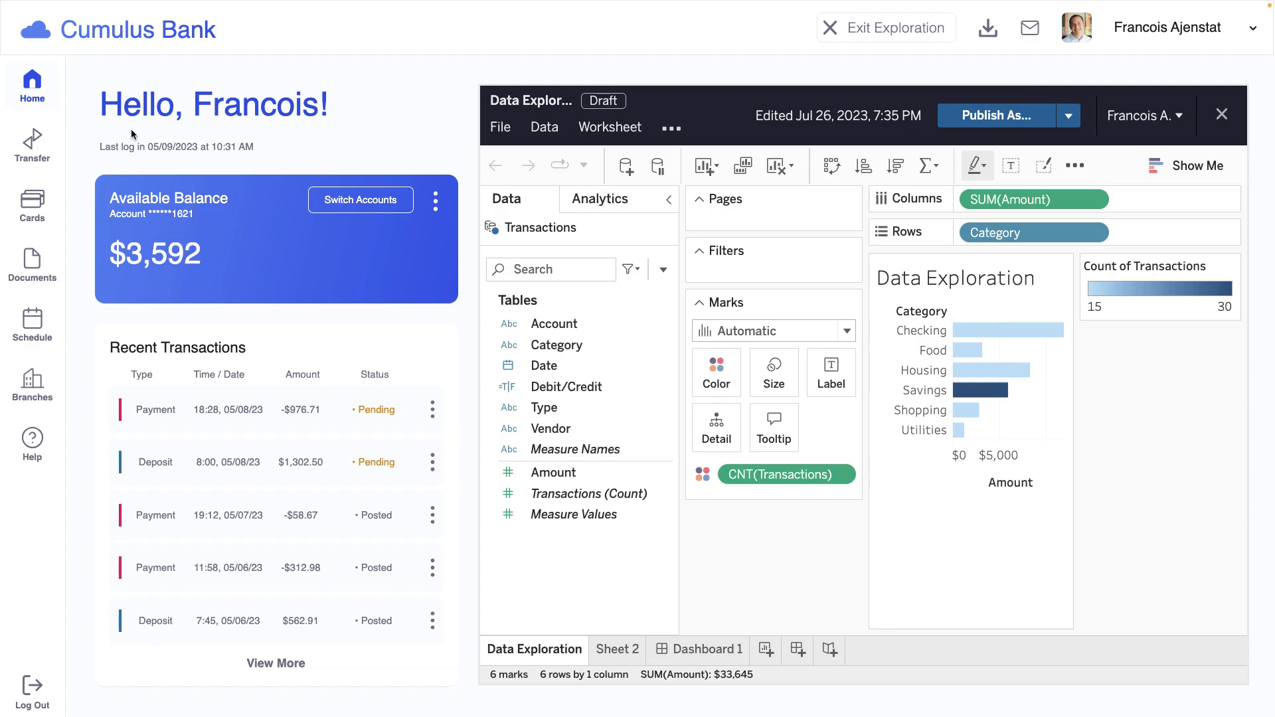
pyautogui.moveTo(325, 129)
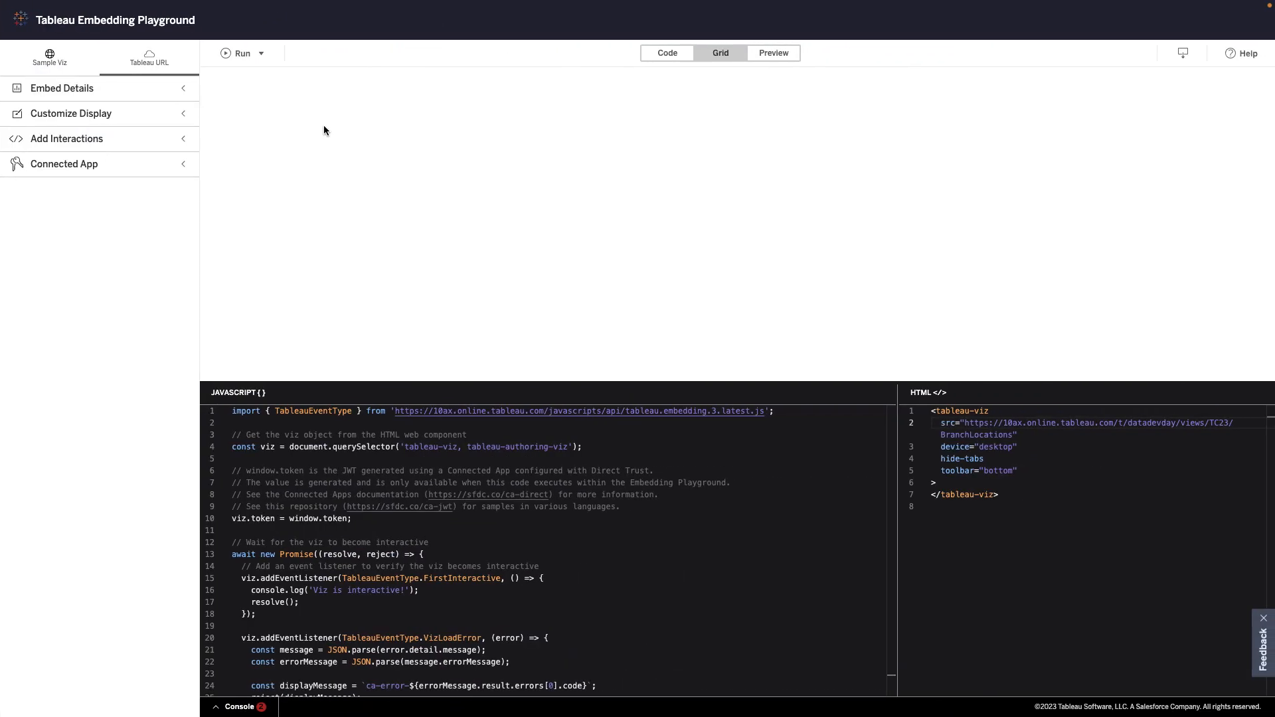
pyautogui.moveTo(199, 96)
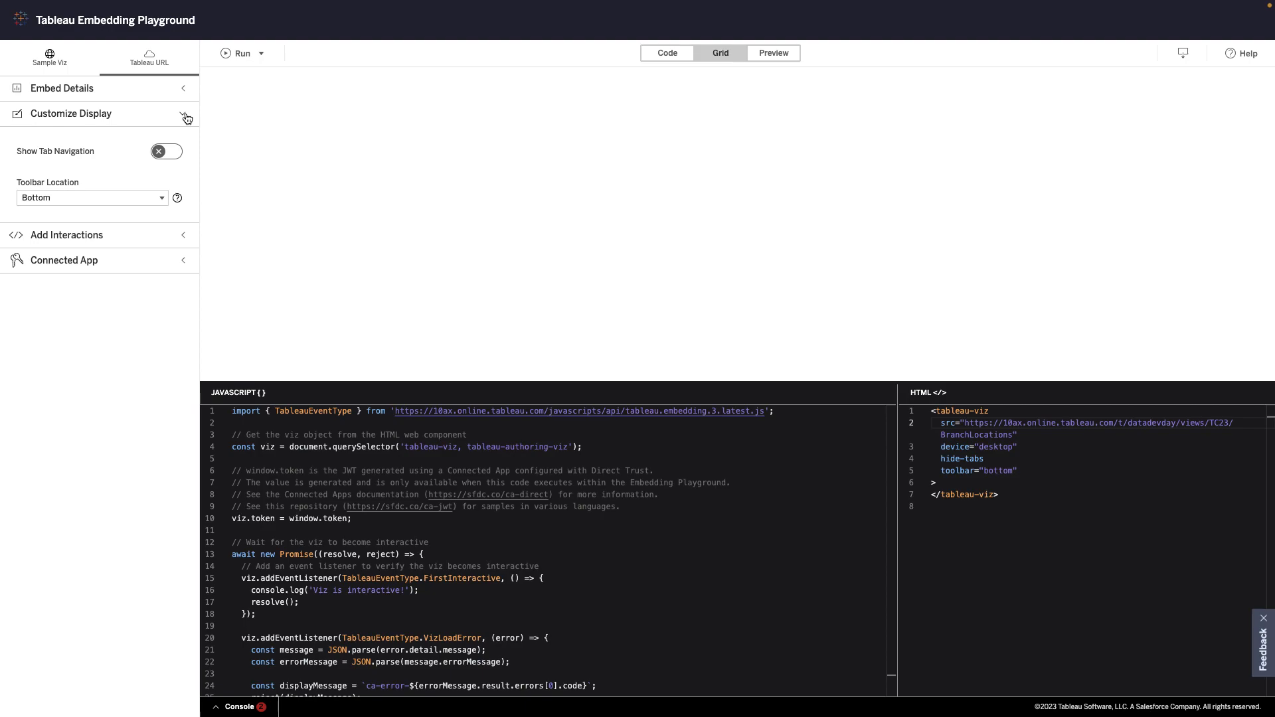
# Collapse Customize Display and expand the Connected App direct trust credential fields.
pyautogui.click(184, 114)
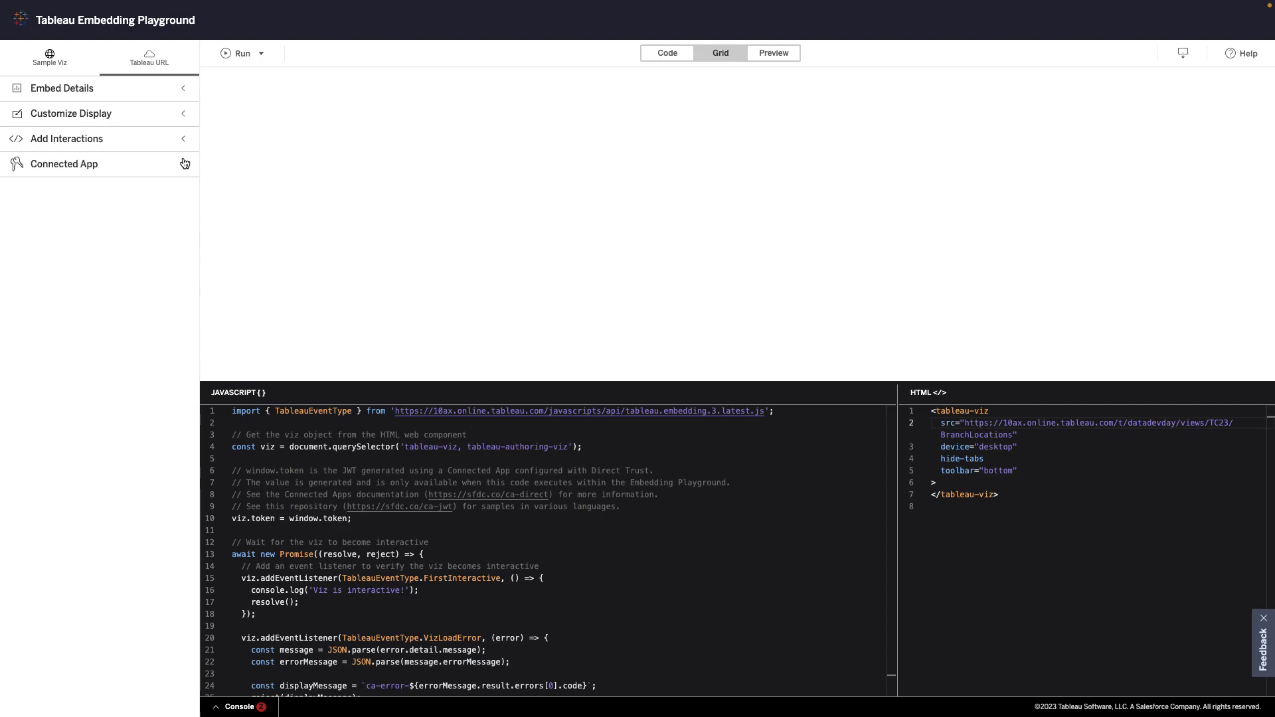
pyautogui.click(100, 164)
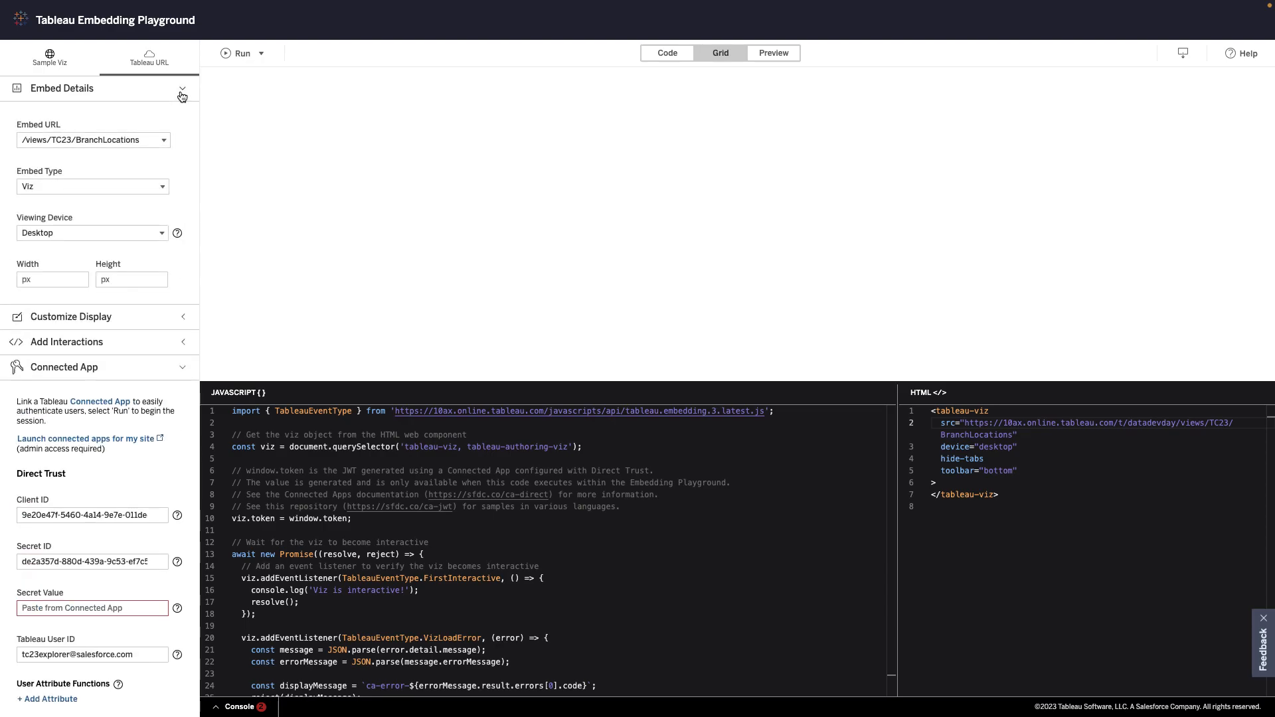
# Point the embed URL to /views/TC23/TopRight and fill in the connected app secret value.
pyautogui.click(164, 139)
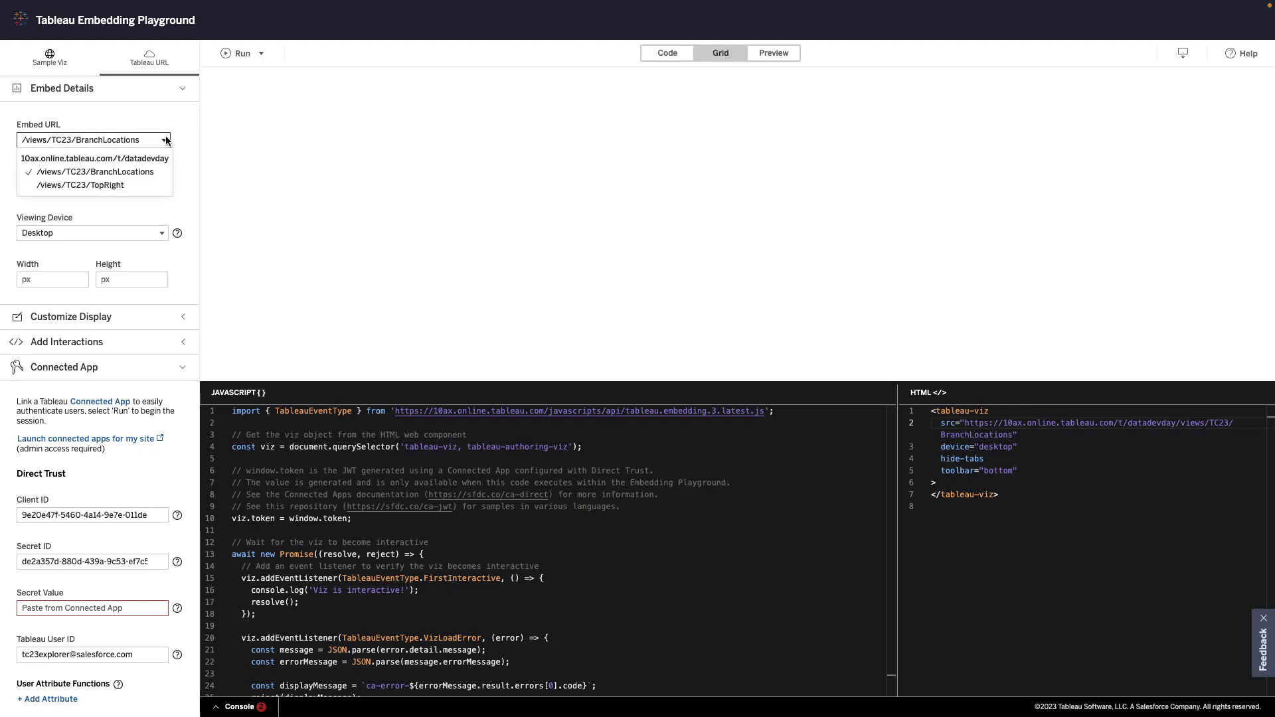
pyautogui.click(75, 185)
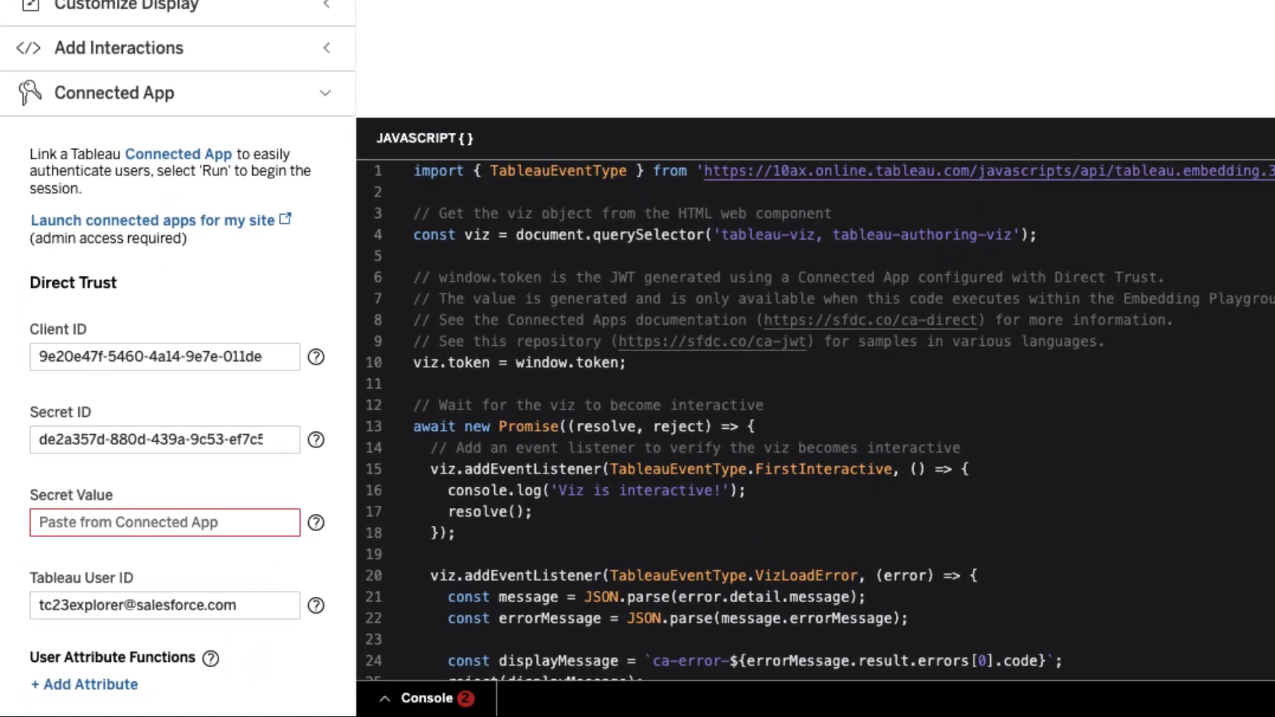
pyautogui.click(163, 523)
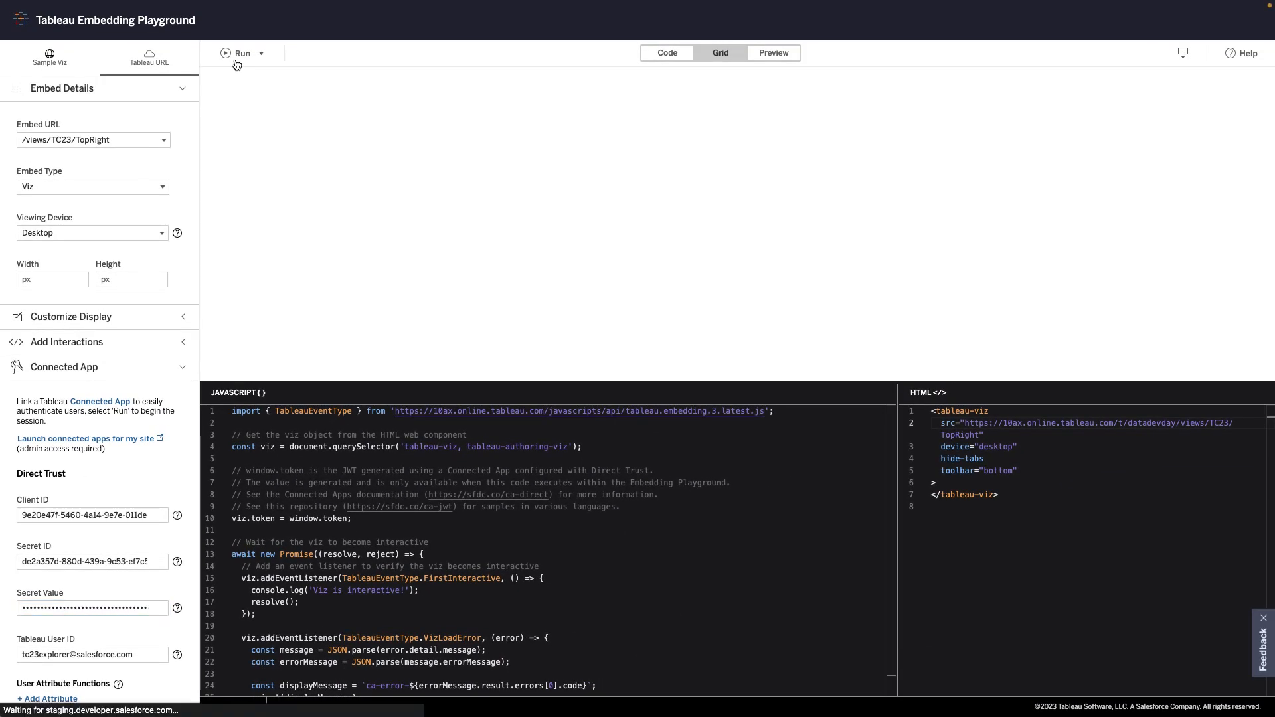
# Run the authenticated embed to load the TopRight Account overview viz and expand Customize Display.
pyautogui.click(238, 53)
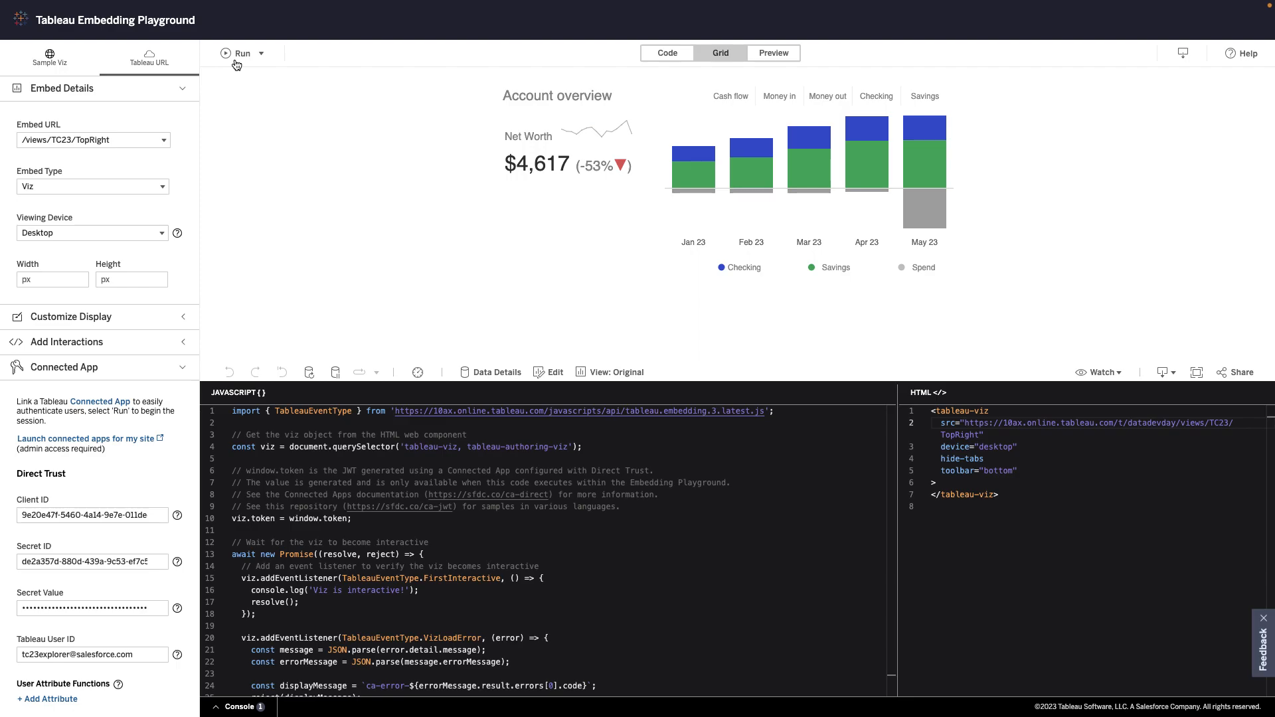
pyautogui.click(72, 317)
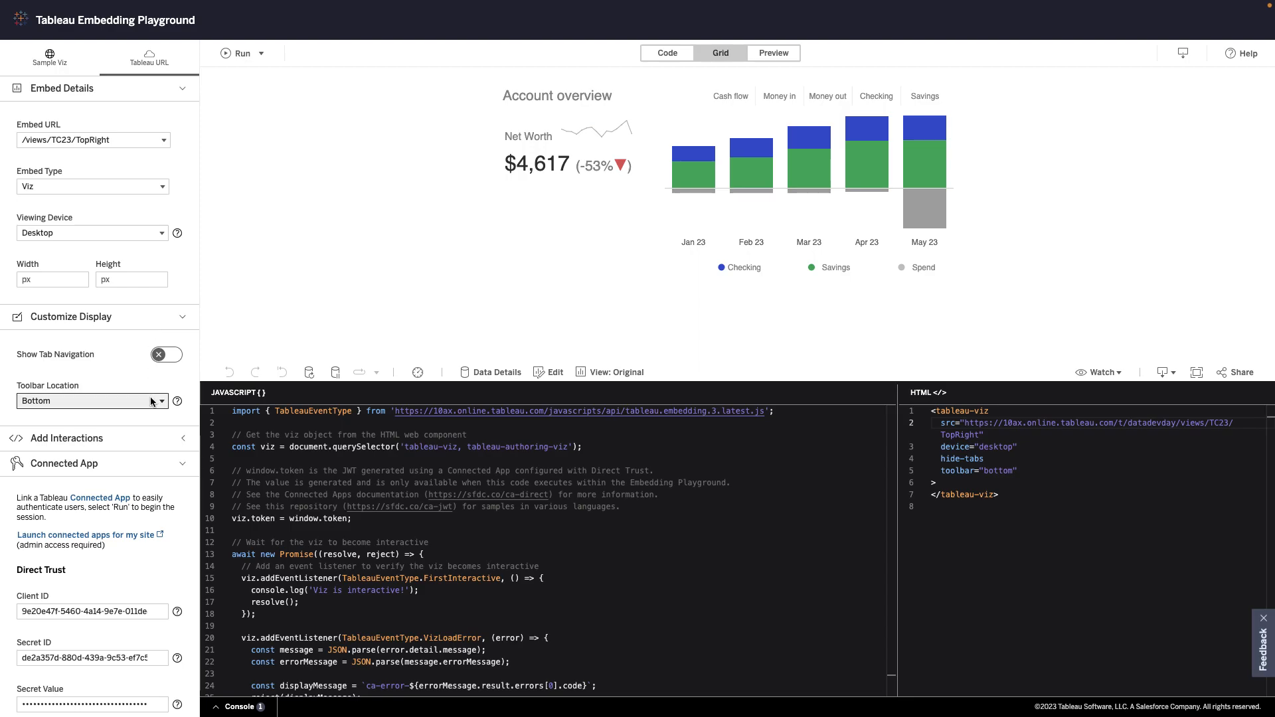
# Set Toolbar Location to Hidden and expand Add Interactions.
pyautogui.click(91, 402)
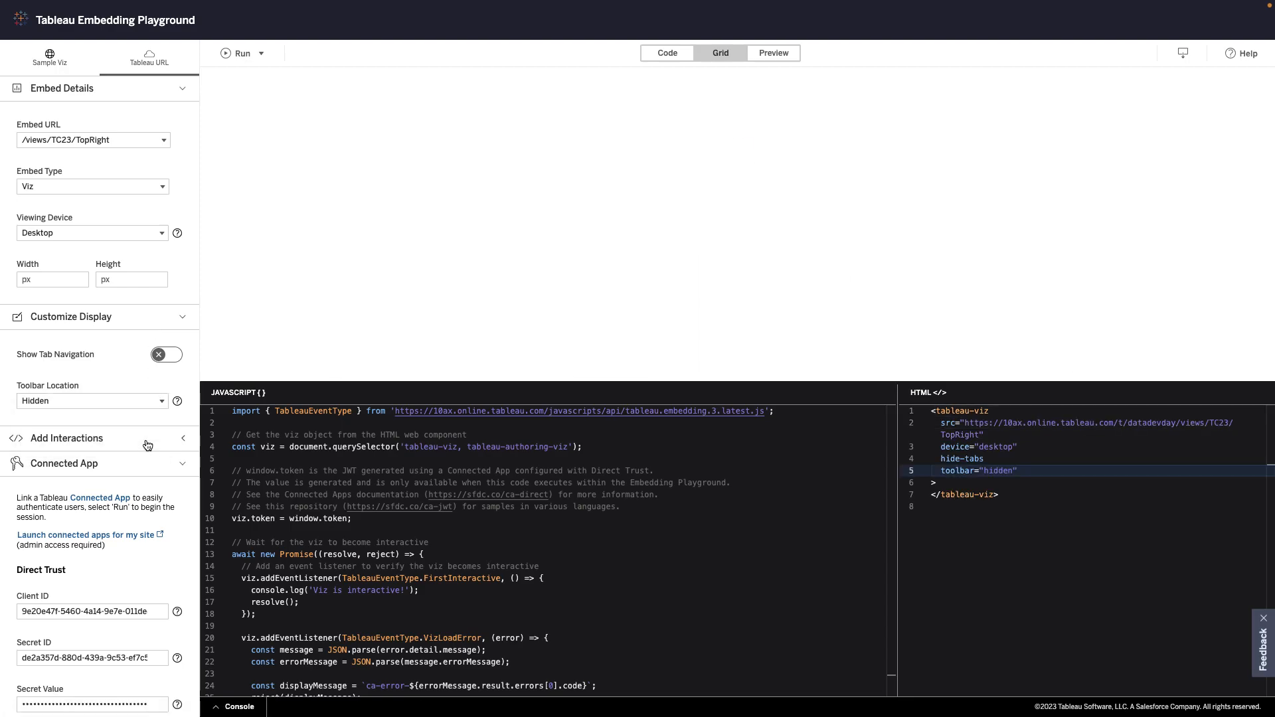
pyautogui.click(243, 53)
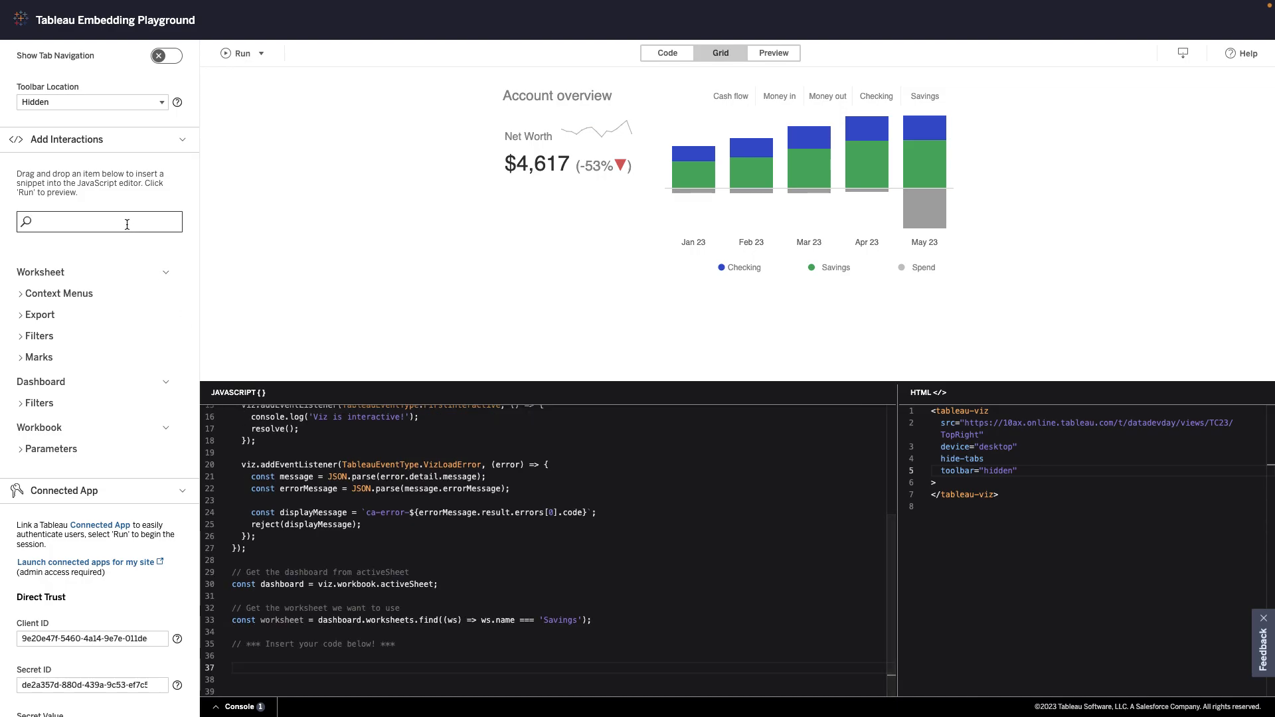
# Insert the changeParameterValueAsync snippet setting 'Show by' to 'Quarter', rerun, and search filter snippets.
pyautogui.write('parameter')
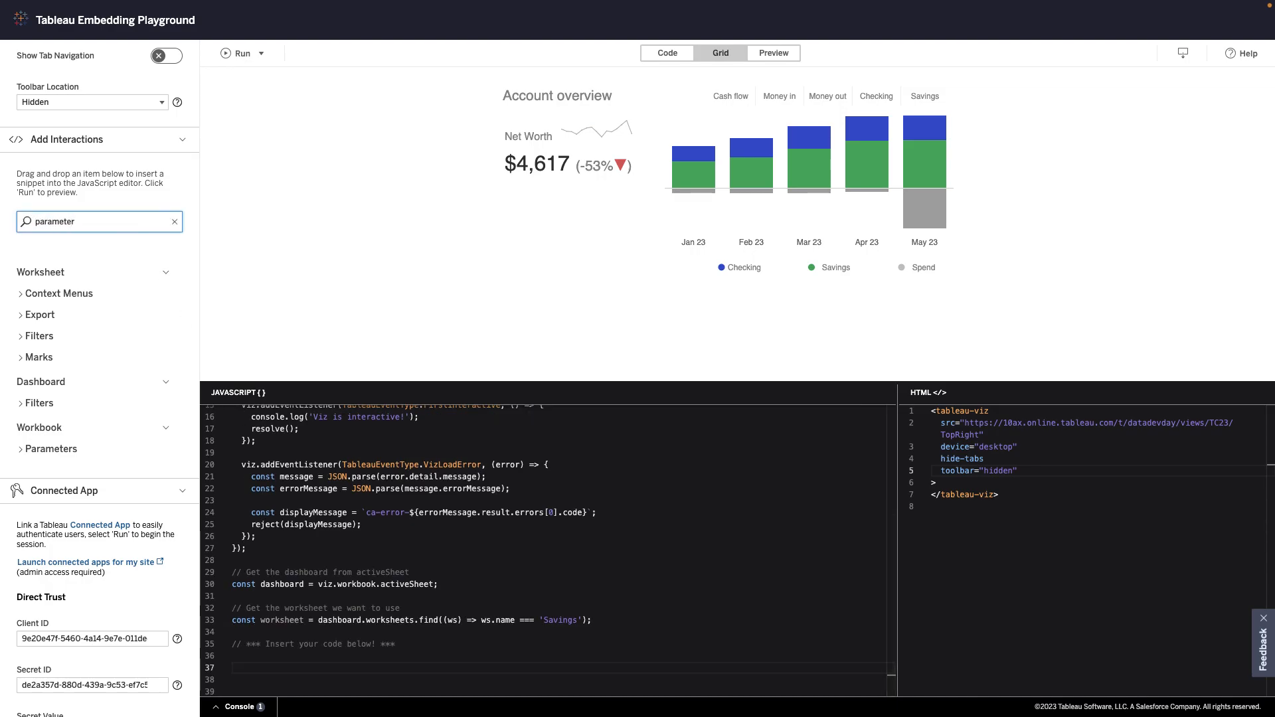
pyautogui.click(100, 221)
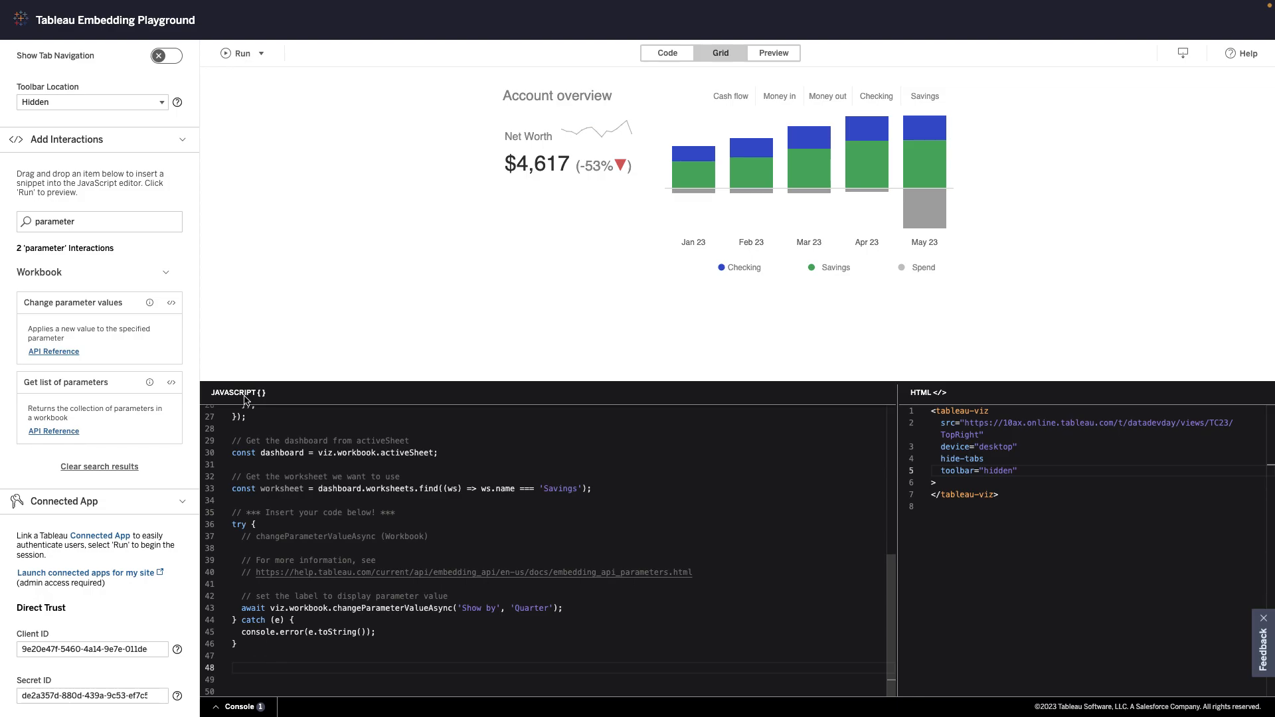
pyautogui.click(235, 53)
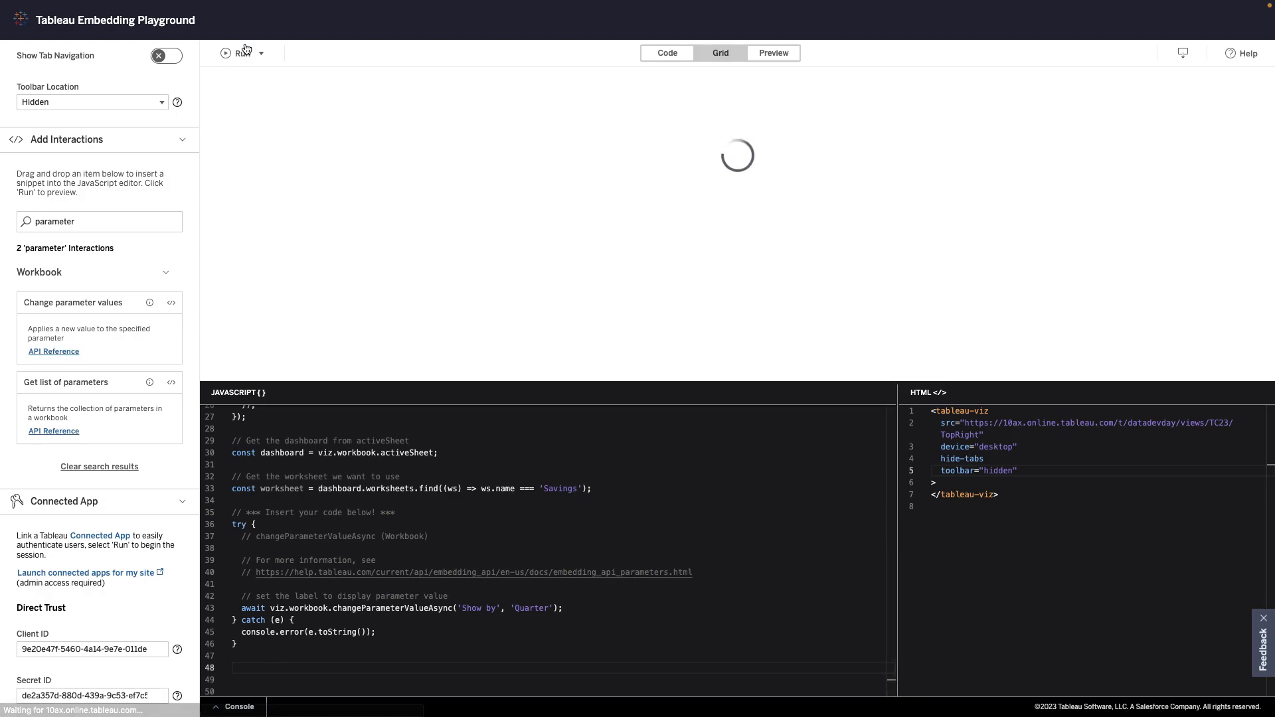
pyautogui.click(225, 53)
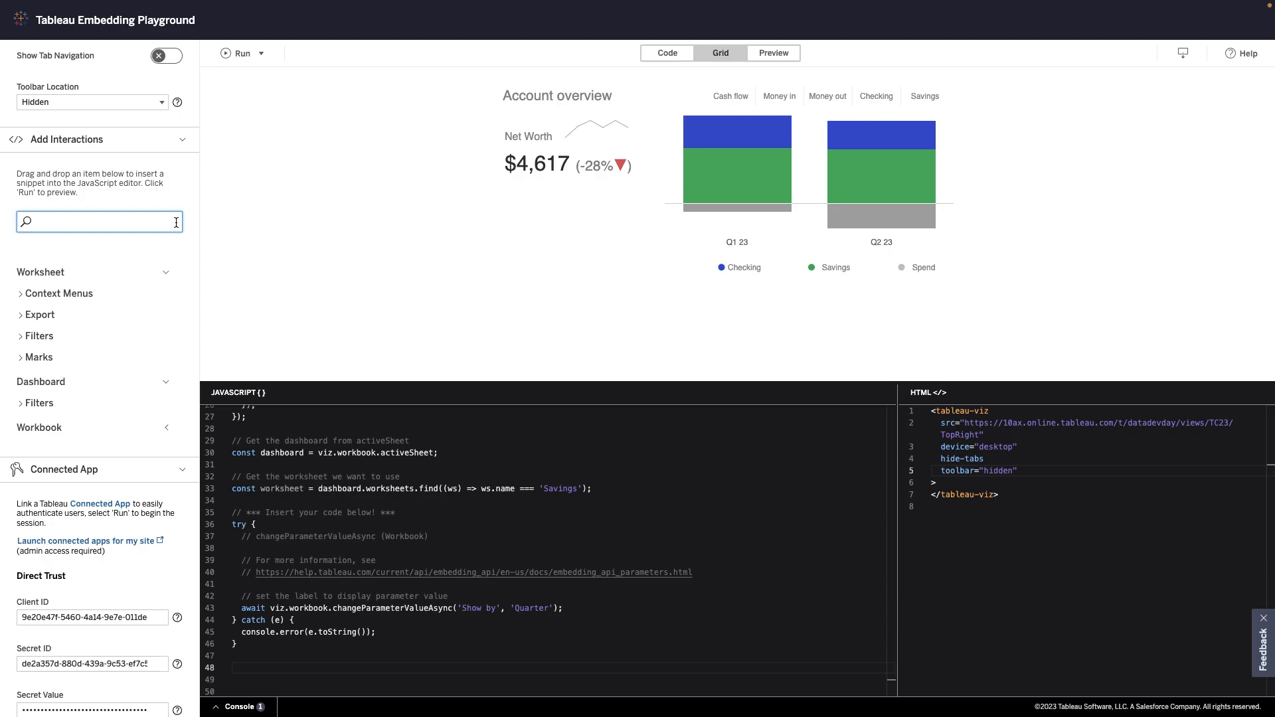
pyautogui.write('filter')
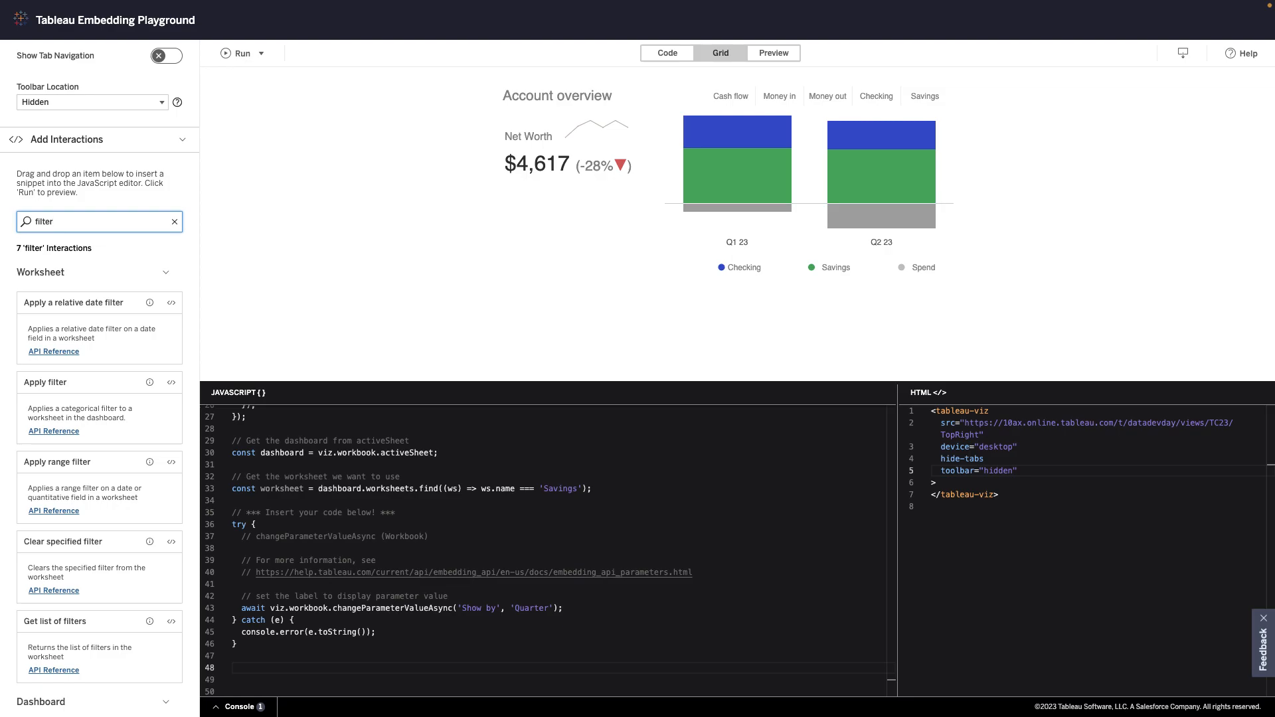
pyautogui.moveTo(158, 271)
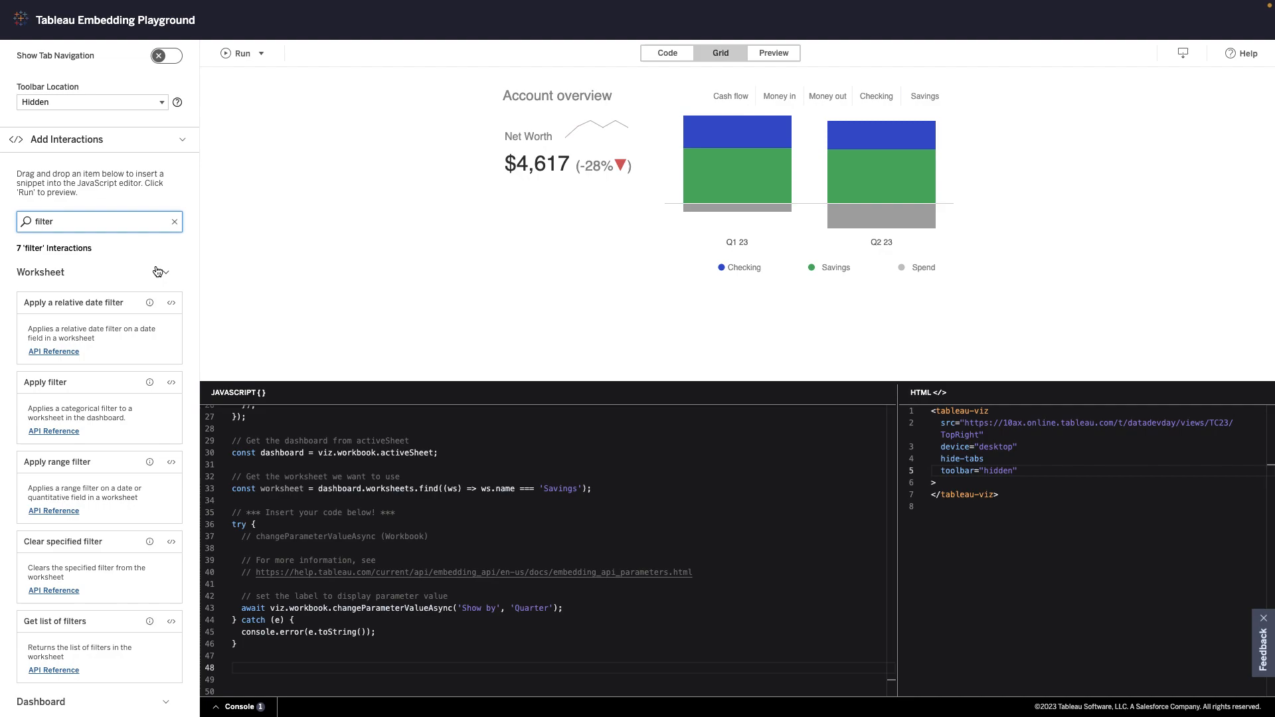
# Add the relative date filter snippet on Date and rerun so only Q2 23 shows.
pyautogui.moveTo(73, 303); pyautogui.dragTo(316, 584)
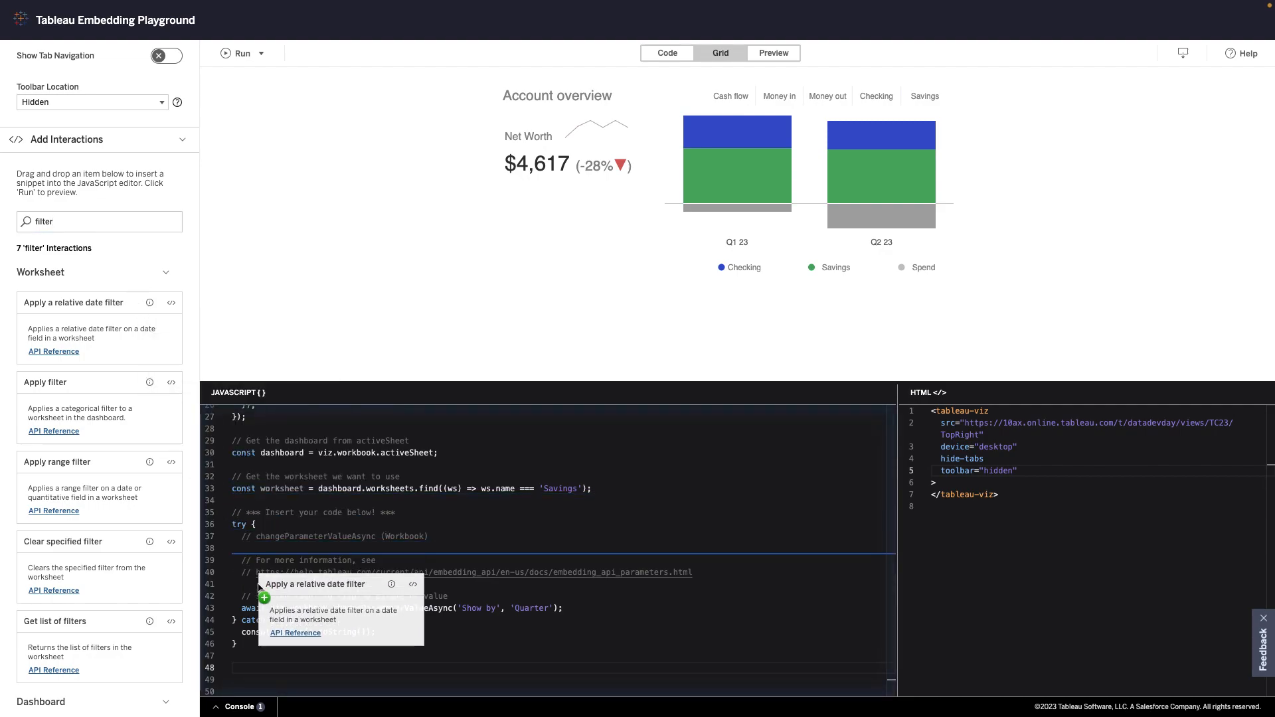
pyautogui.click(264, 597)
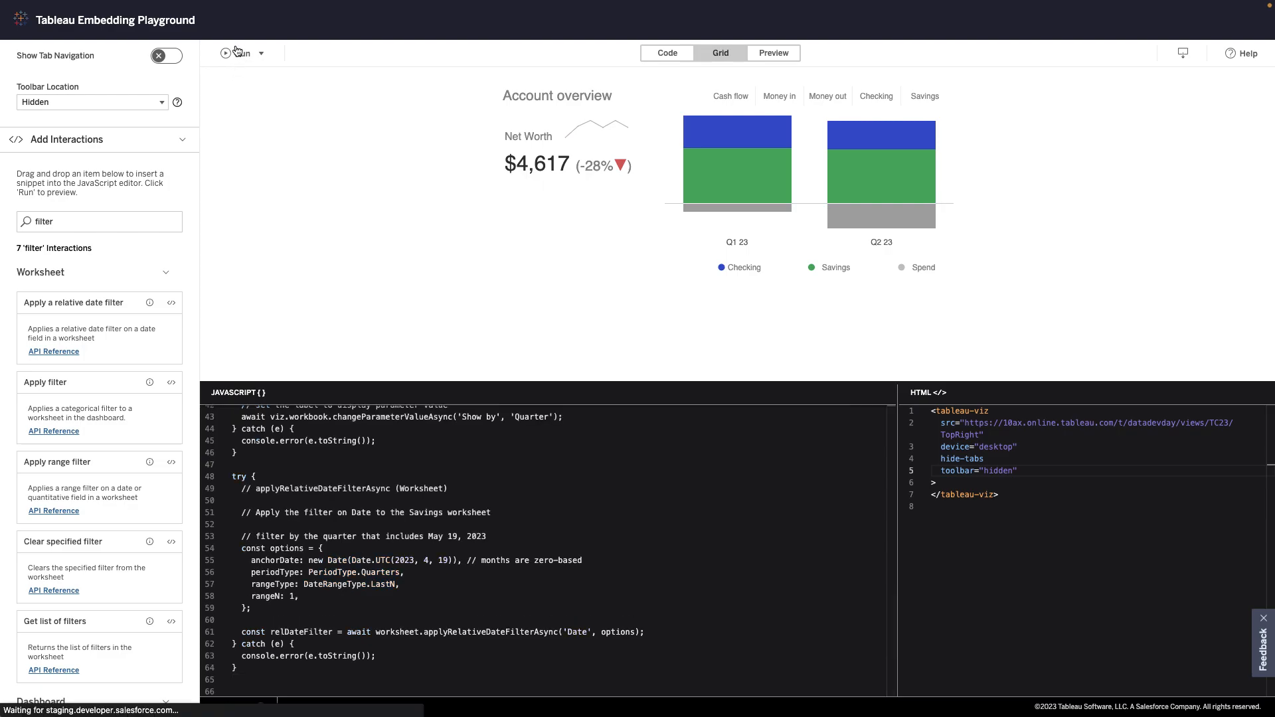
pyautogui.click(226, 52)
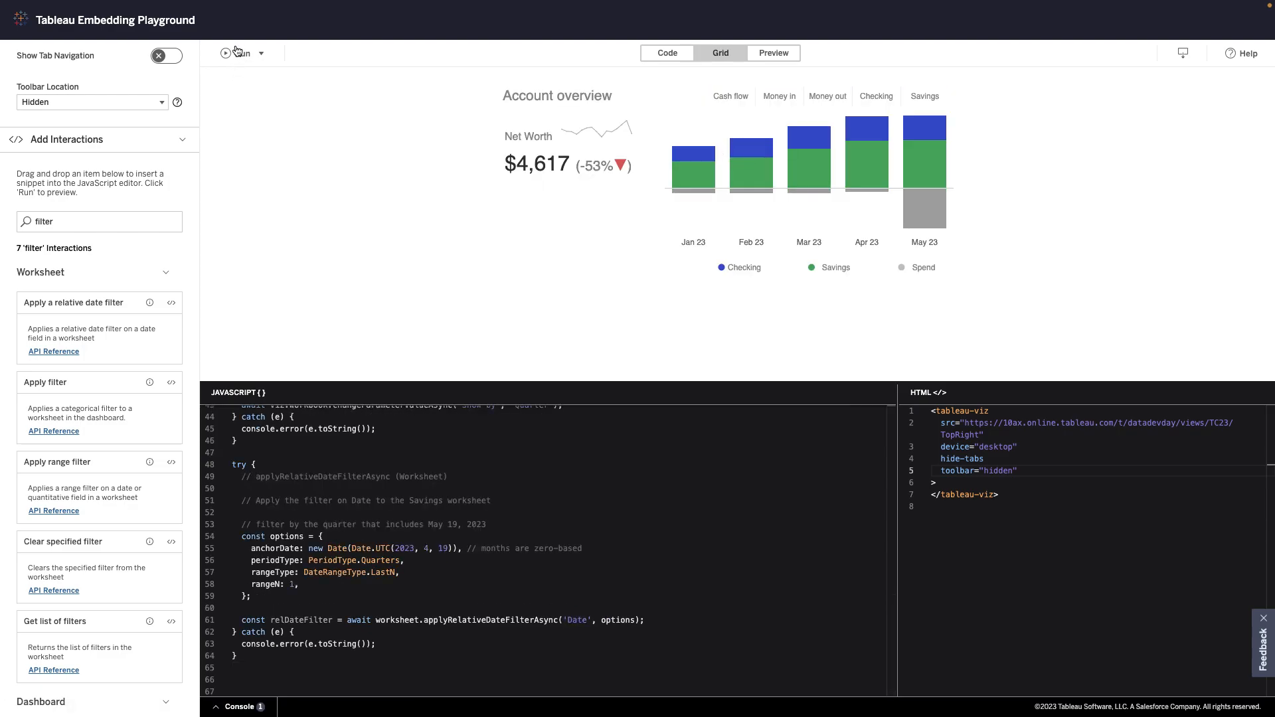
pyautogui.click(235, 52)
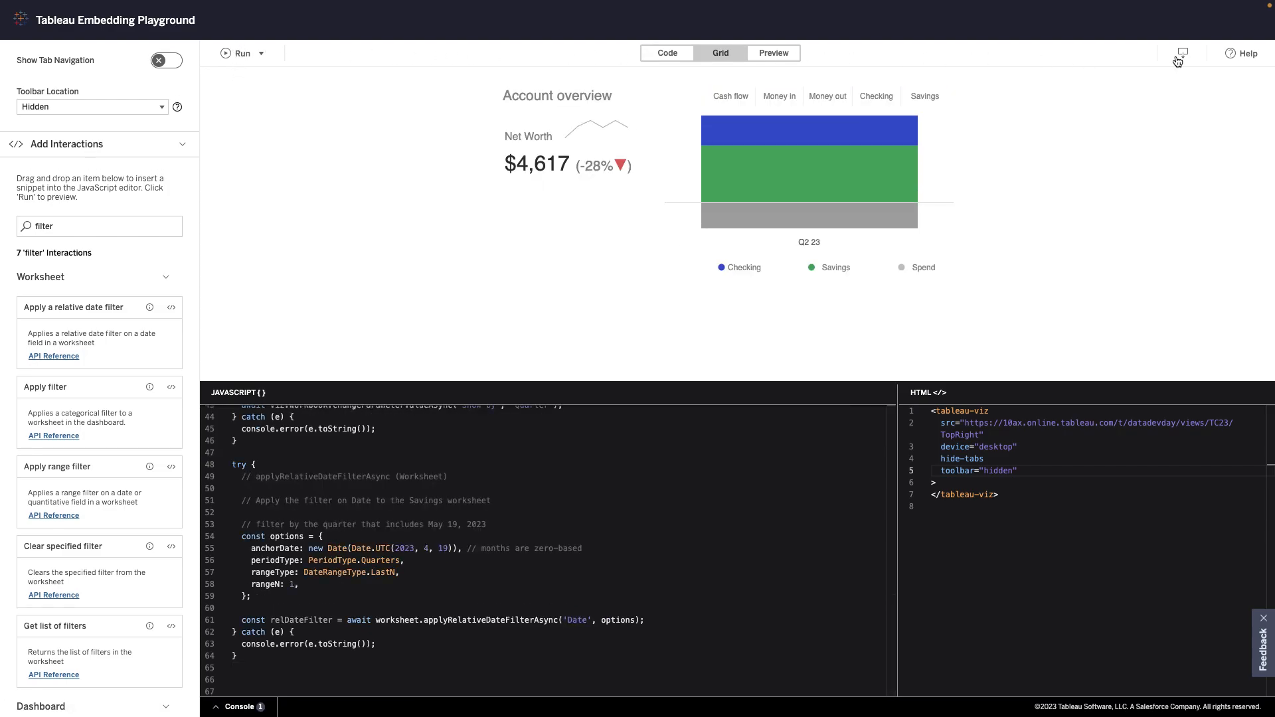
# Copy the embed code for the filtered Account overview viz from the code dialog.
pyautogui.click(1182, 53)
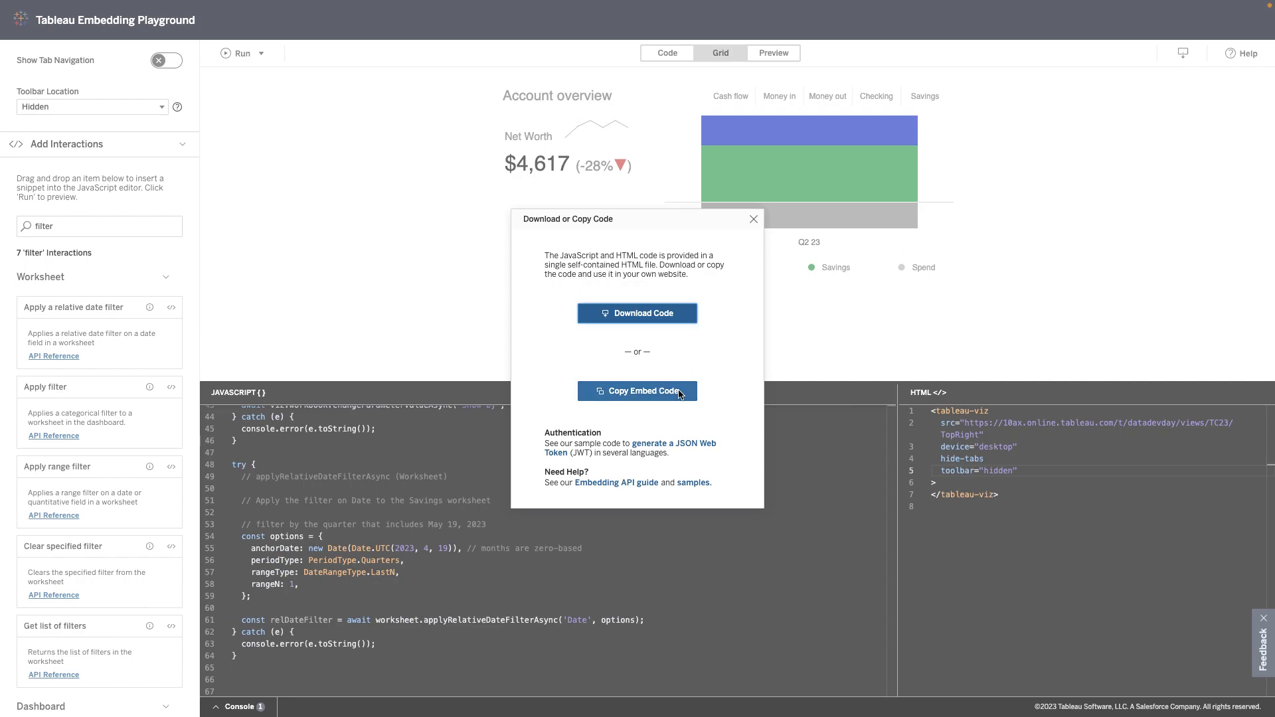
pyautogui.click(637, 390)
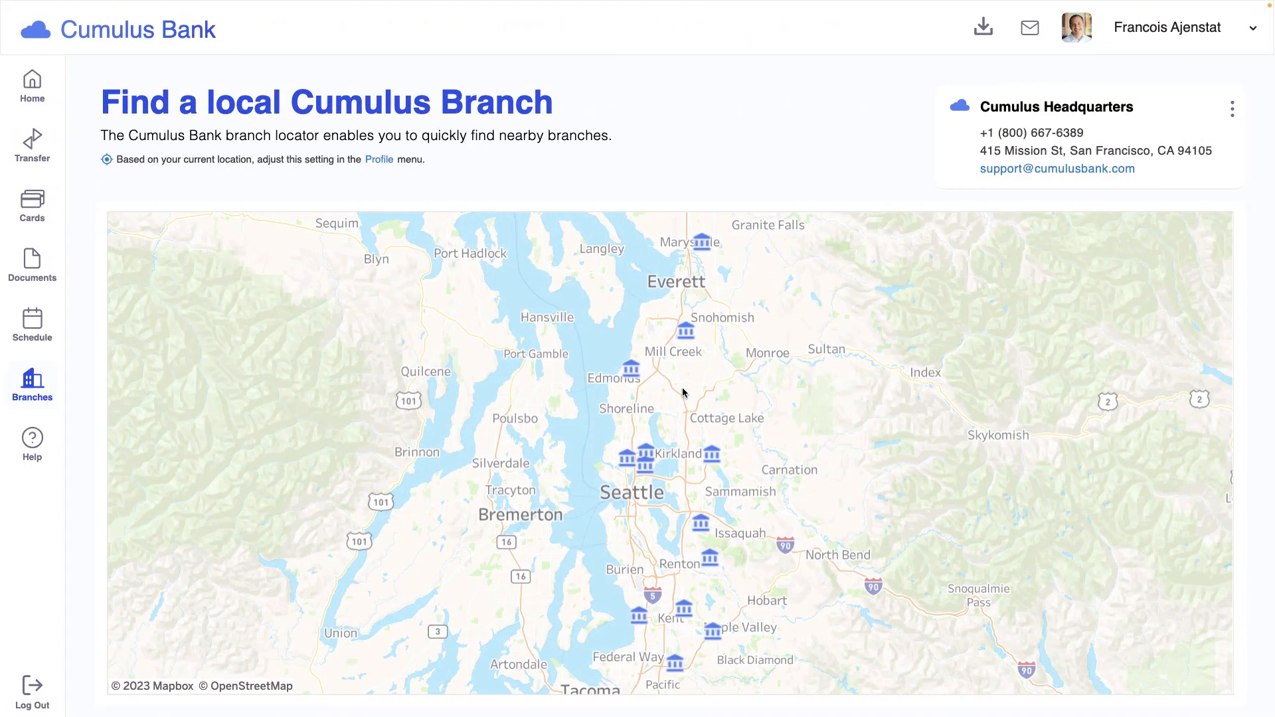
# Open the Cumulus Bank Branches page showing the Seattle-area branch map.
pyautogui.click(708, 455)
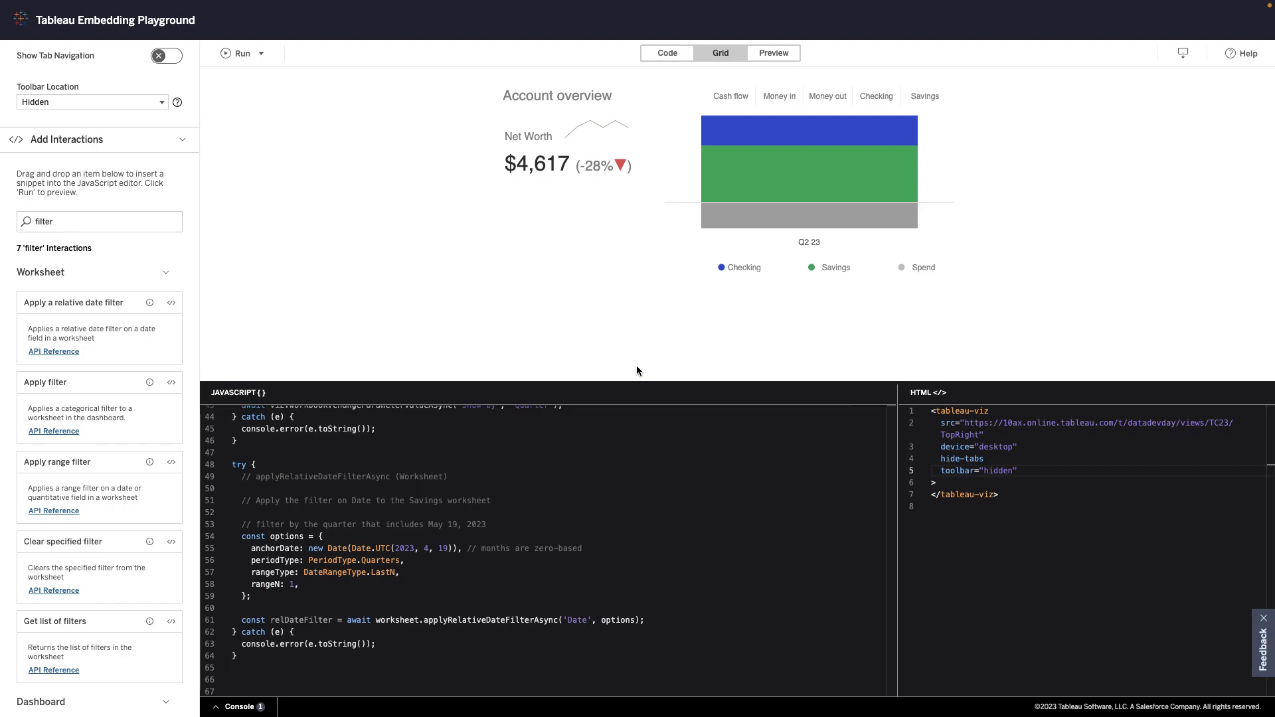
pyautogui.moveTo(343, 353)
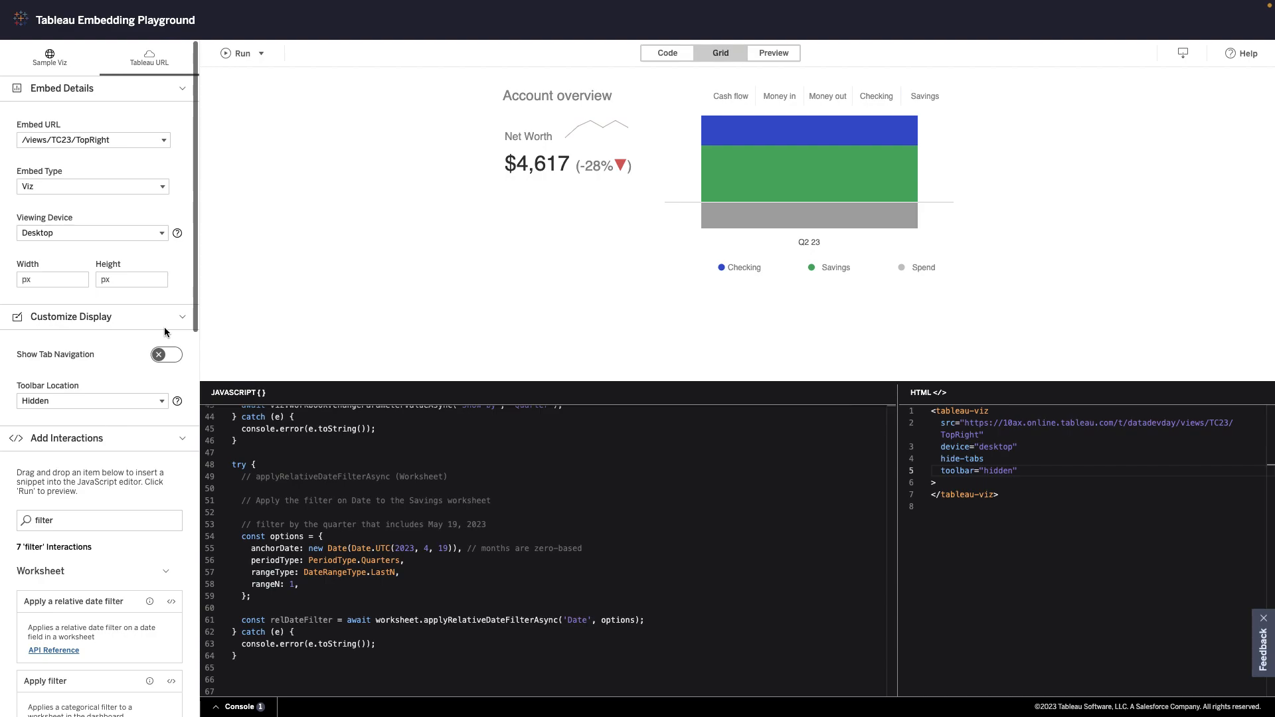
# Switch the embed URL to /views/TC23/BranchLocations to preview the branch map.
pyautogui.click(93, 139)
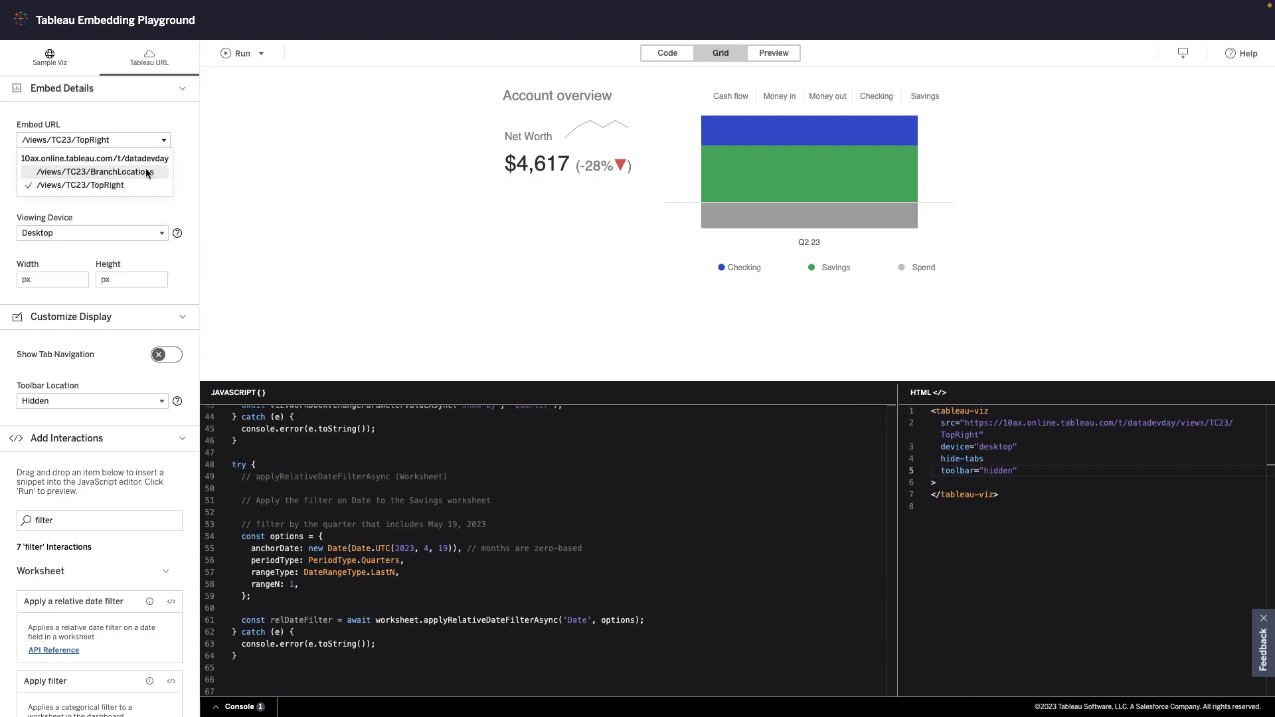
pyautogui.click(91, 172)
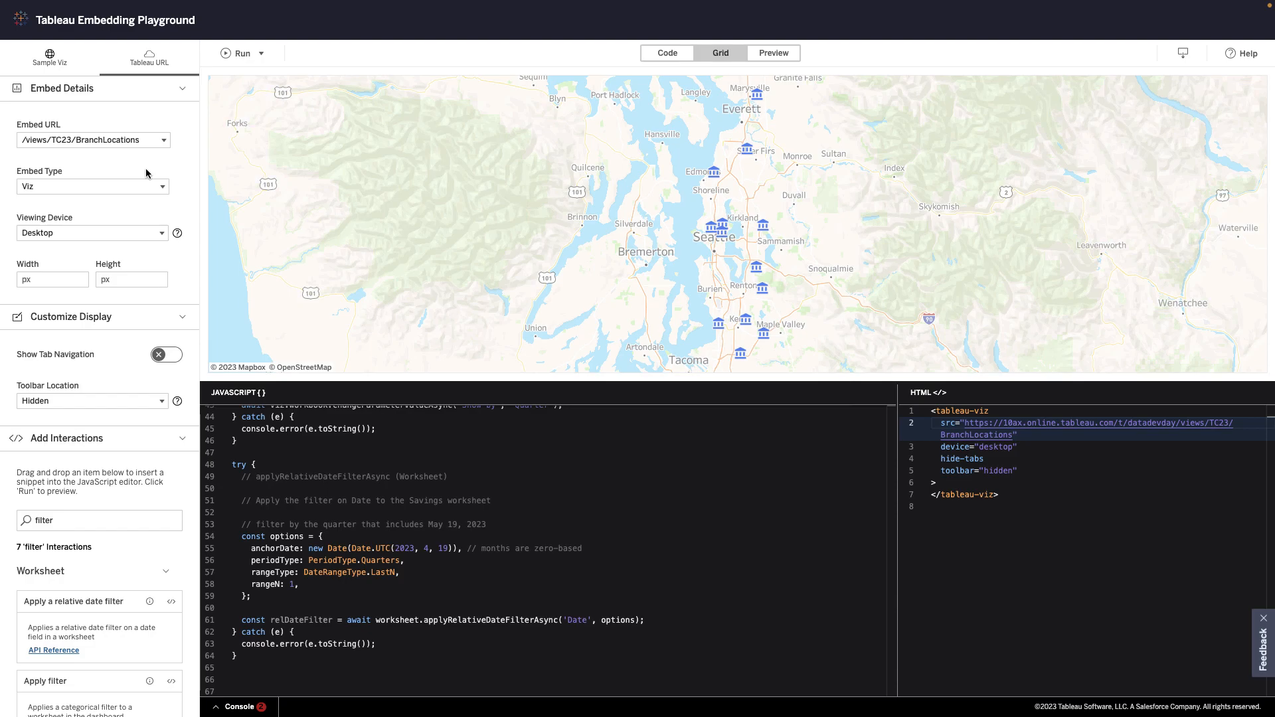
pyautogui.scroll(-3)
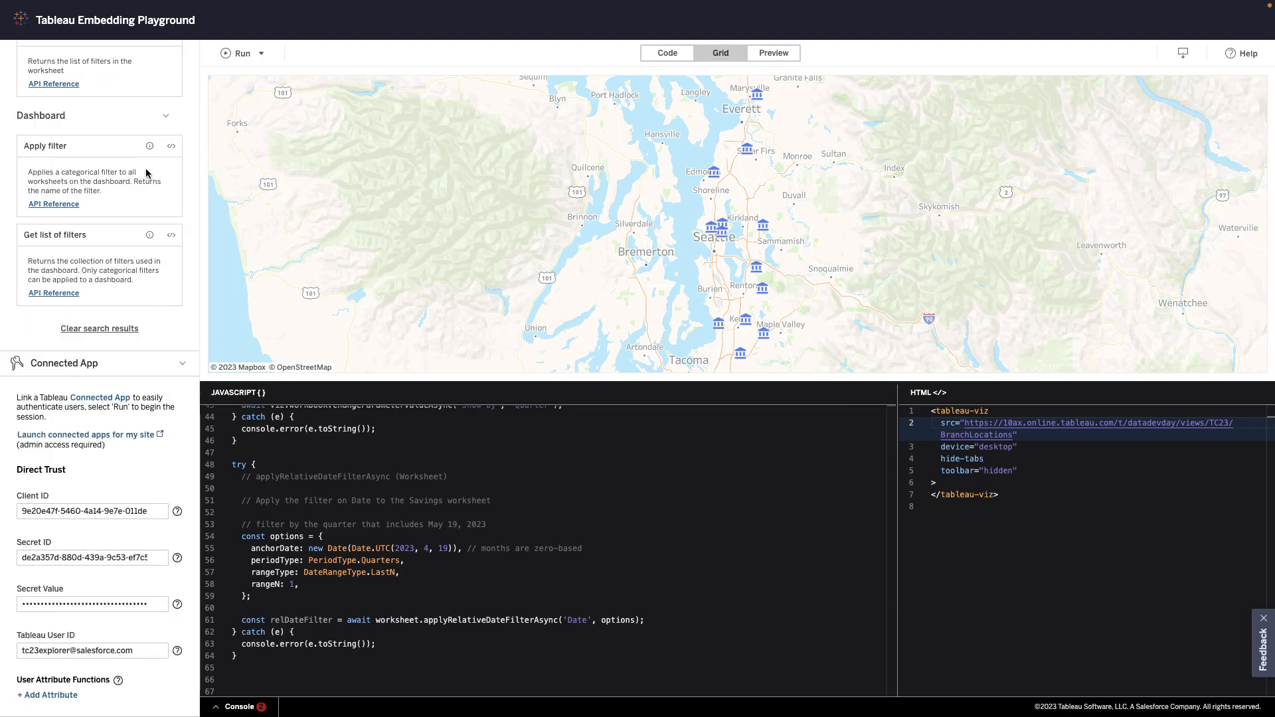
# Add a user attribute named 'state' with value 'NV' and rerun the embed code.
pyautogui.click(47, 695)
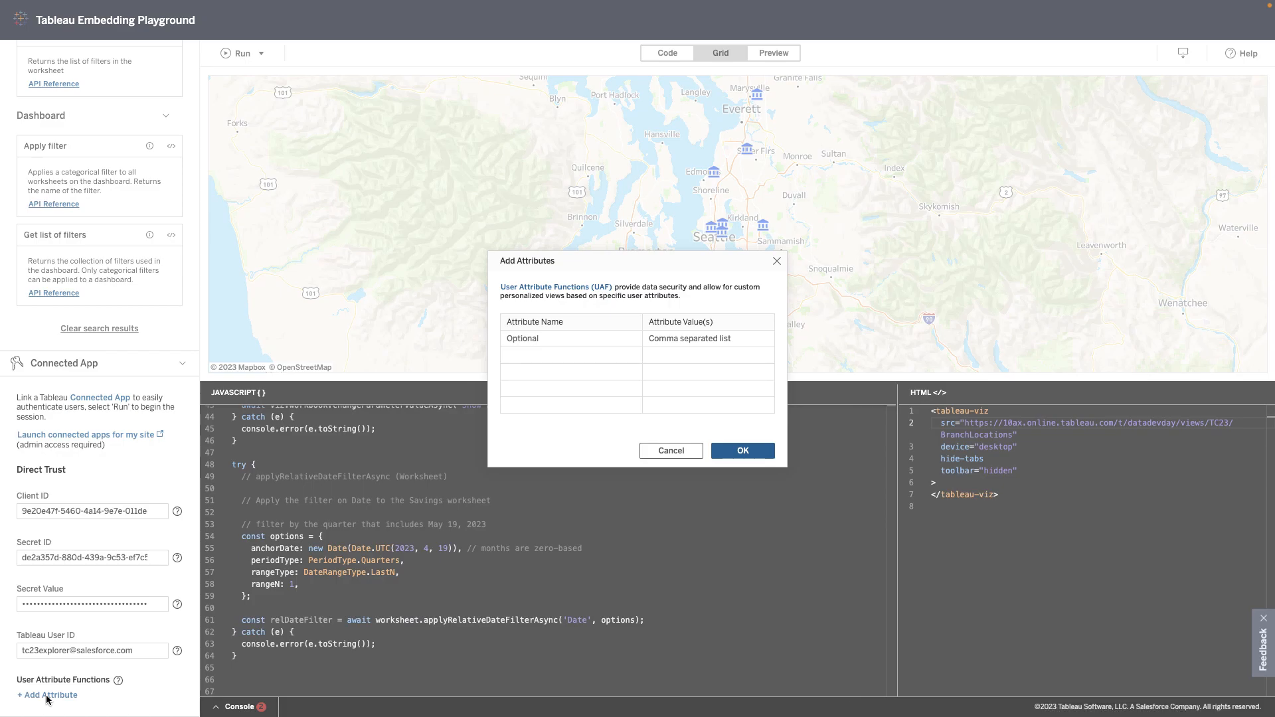
pyautogui.click(570, 339)
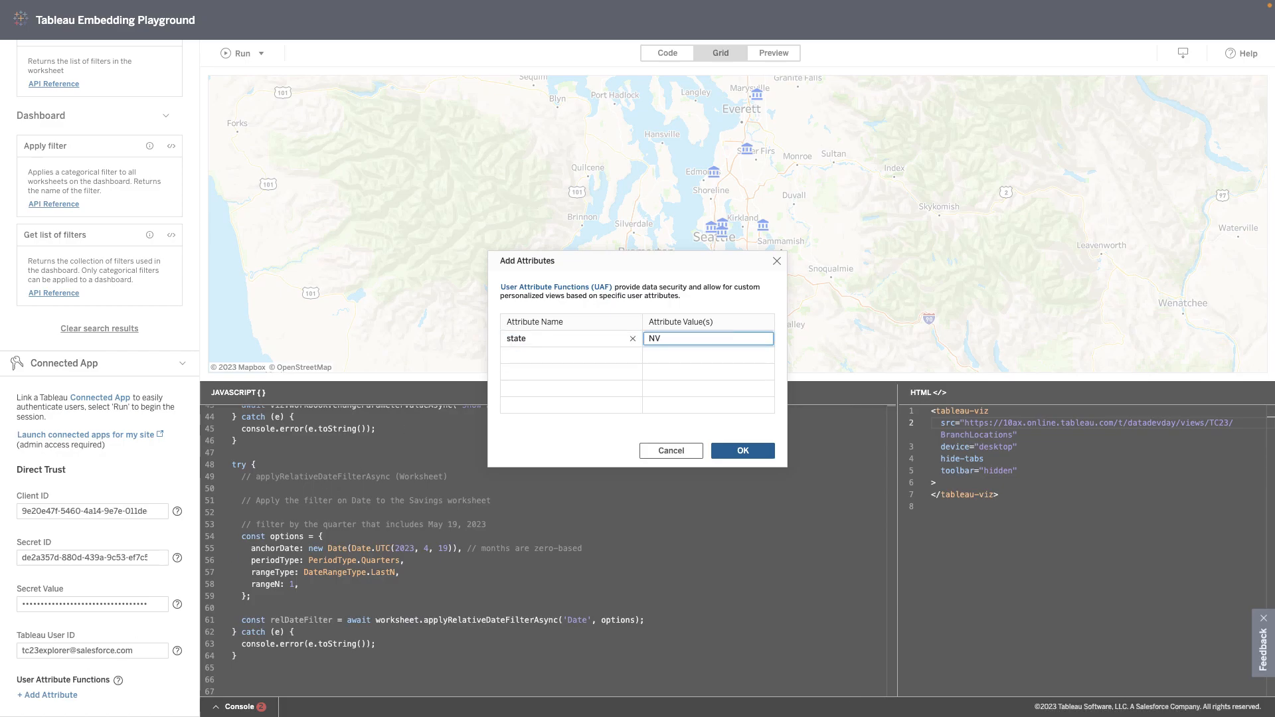
pyautogui.click(743, 451)
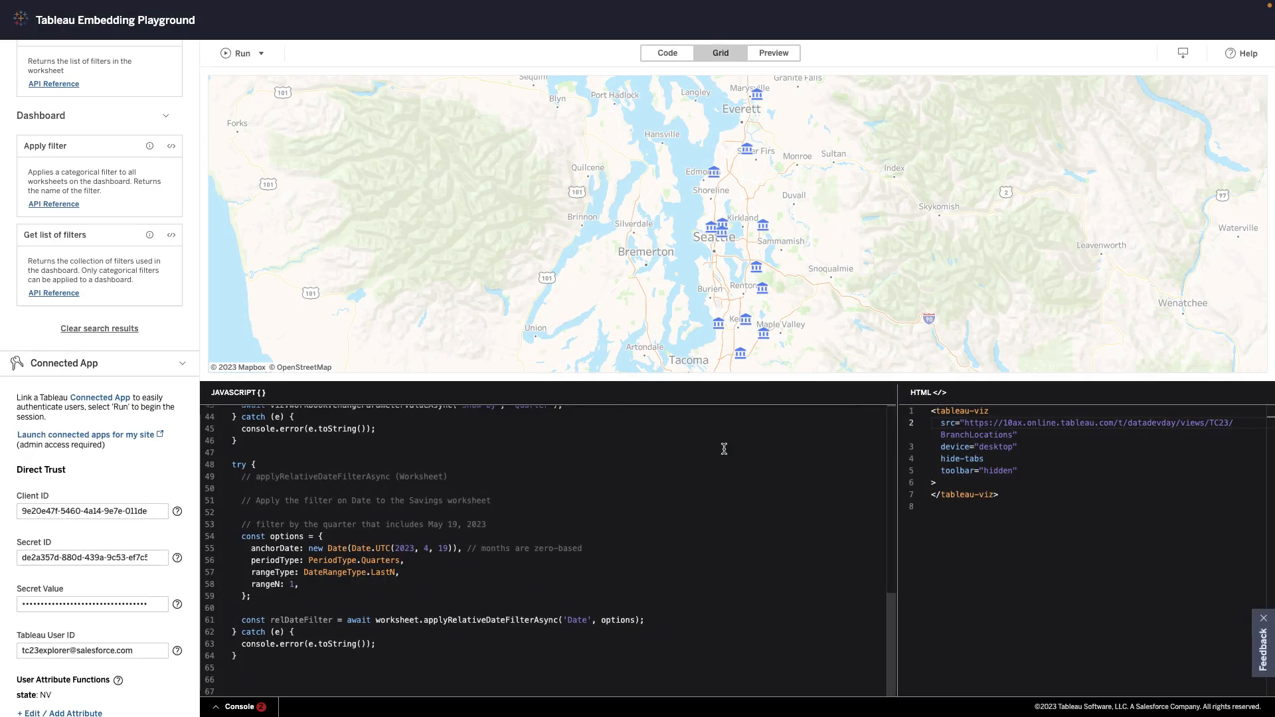
pyautogui.click(243, 53)
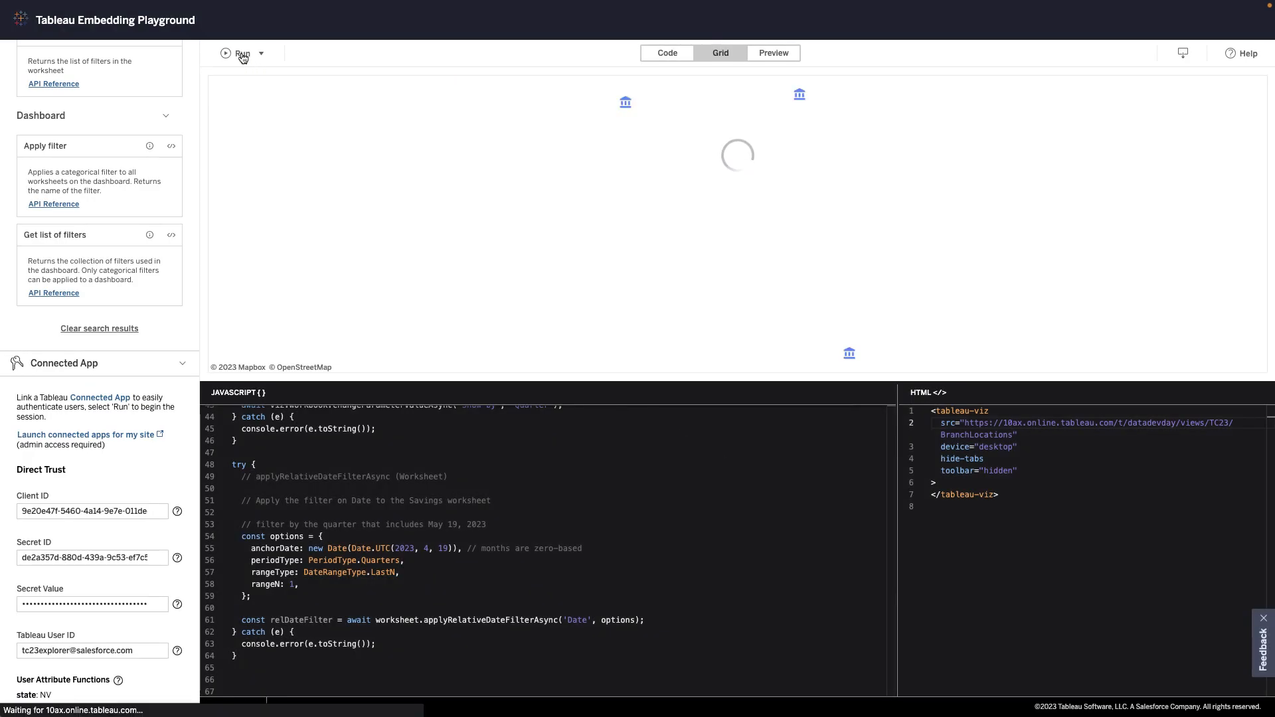
pyautogui.click(226, 53)
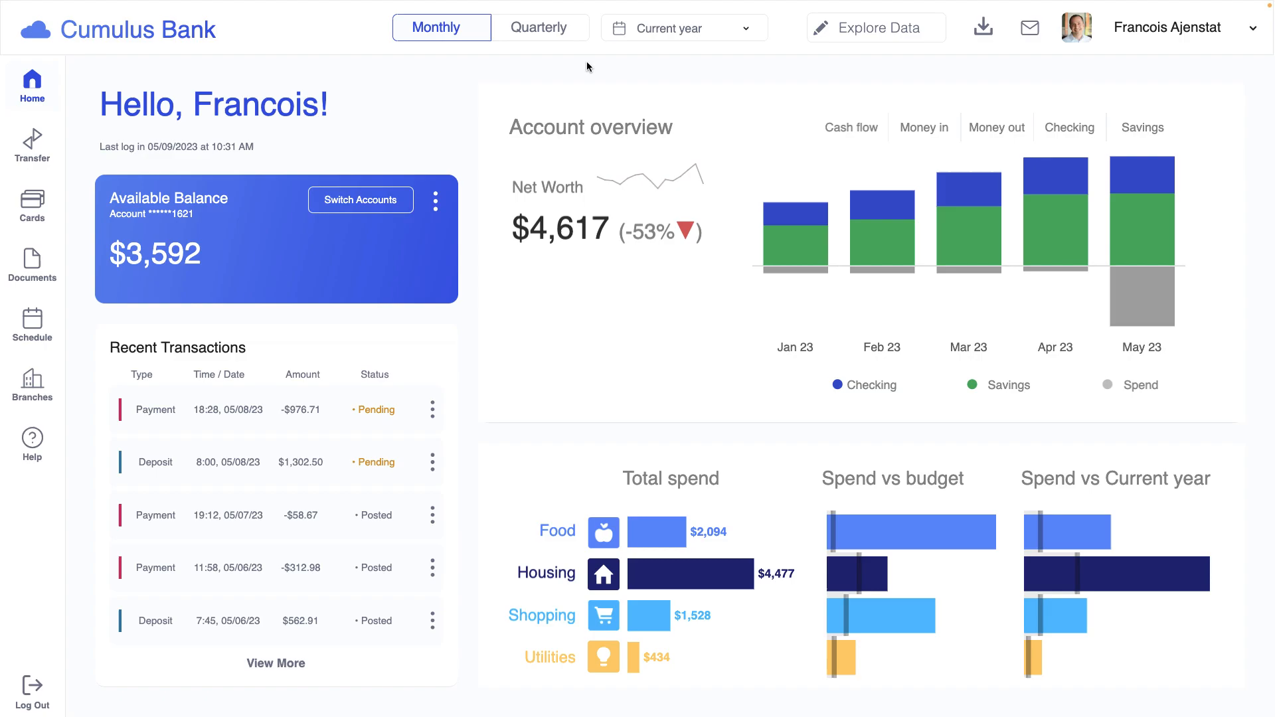
pyautogui.moveTo(878, 204)
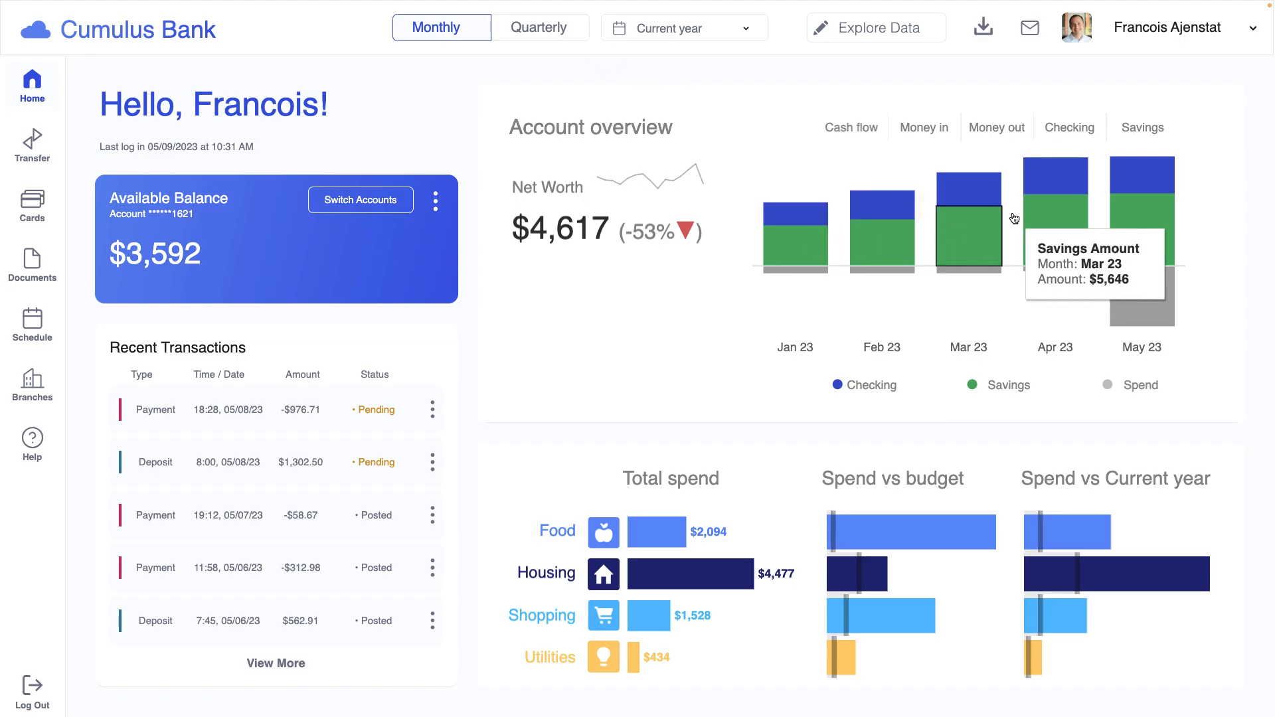
pyautogui.moveTo(1130, 294)
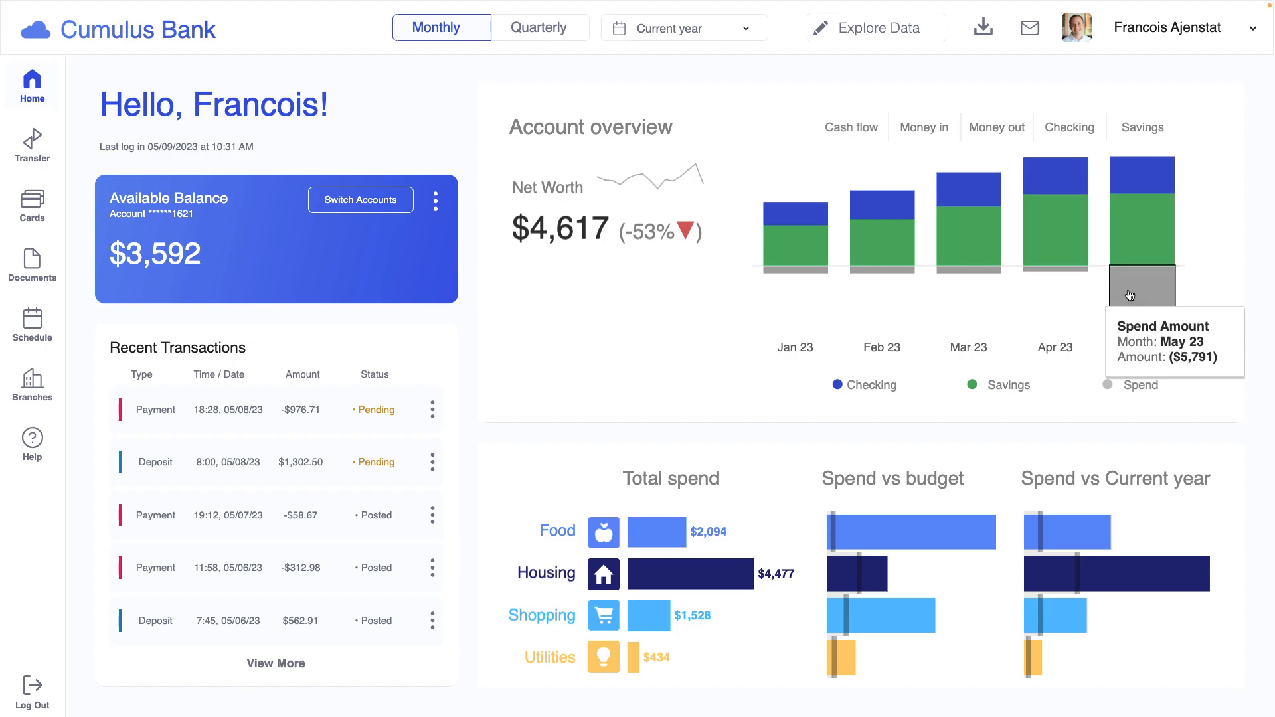